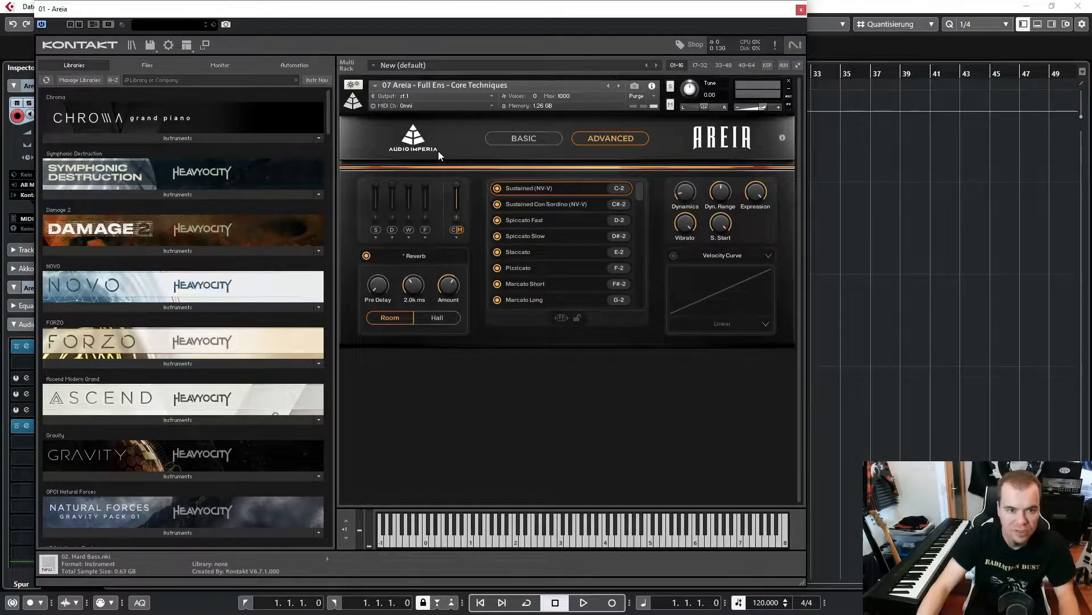
mouse_move(439, 149)
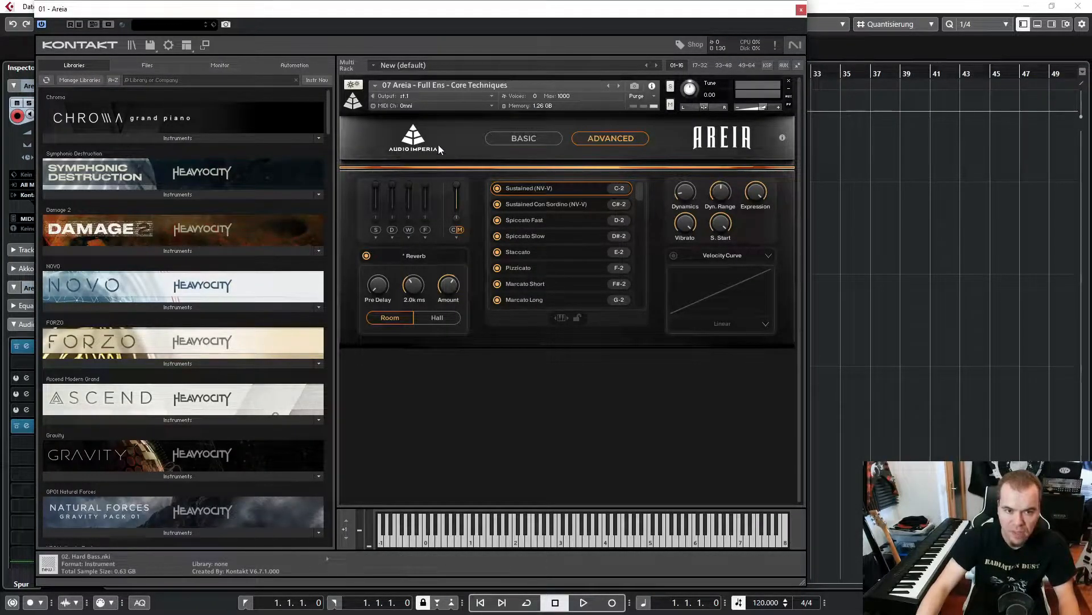
mouse_move(459, 165)
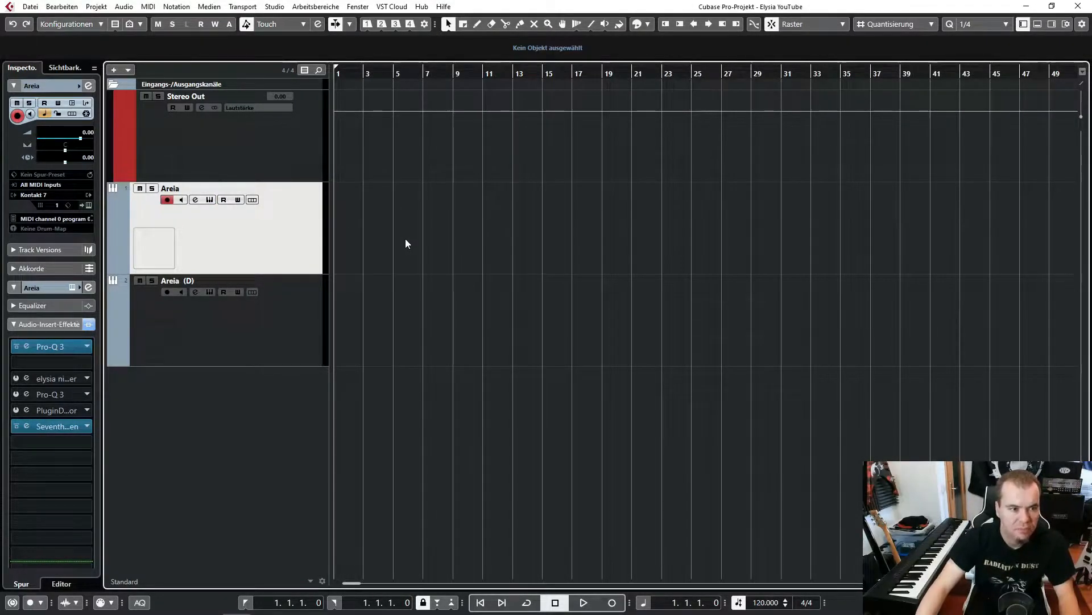
Record a MIDI string part on the Areia track spanning bars 1 to 28.
click(583, 602)
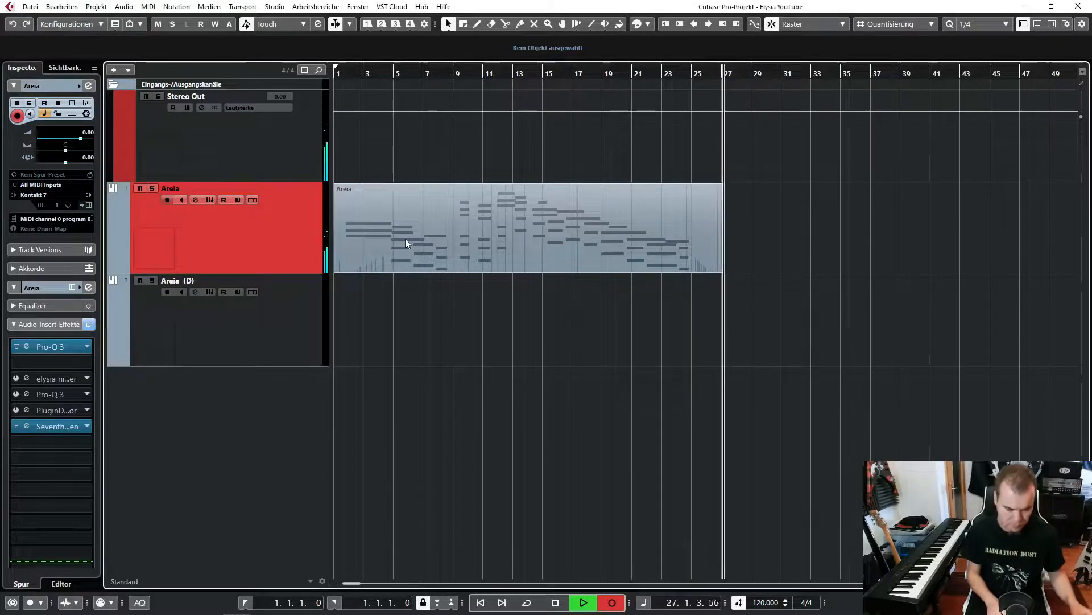
click(522, 226)
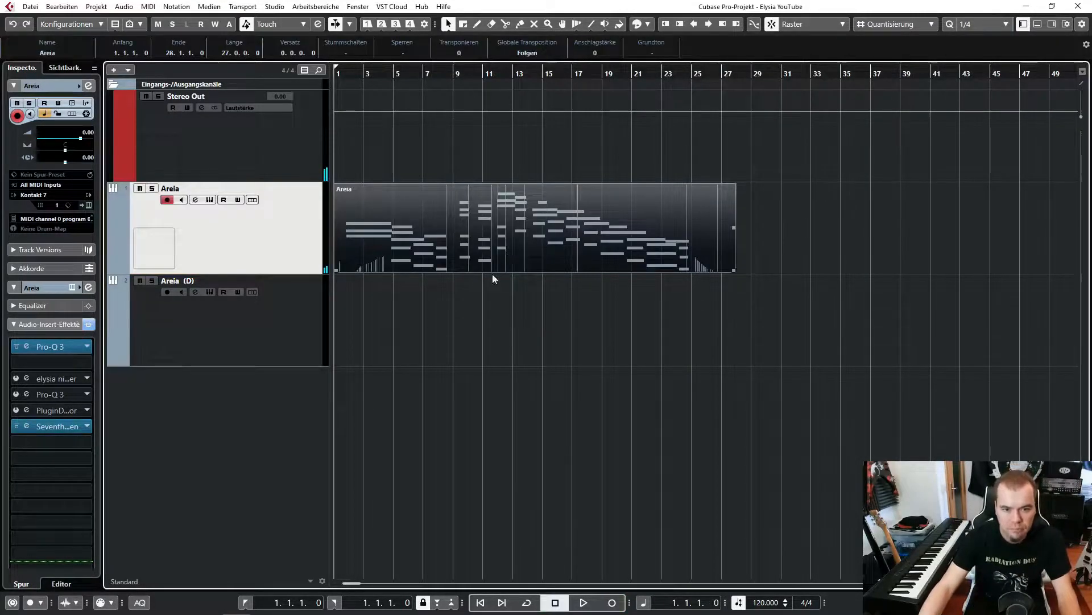
mouse_move(491, 328)
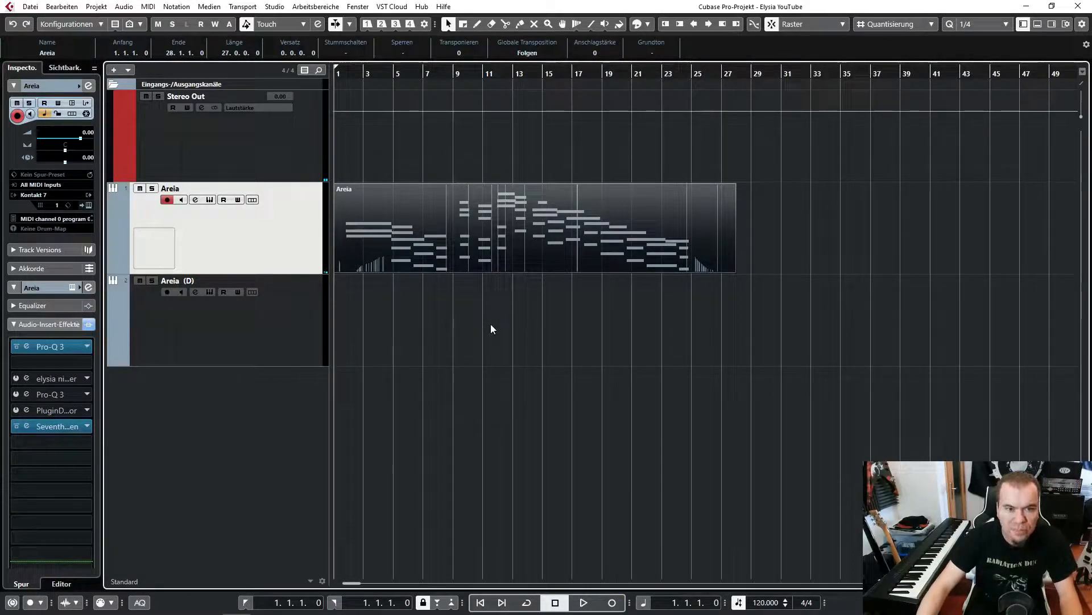
double_click(533, 227)
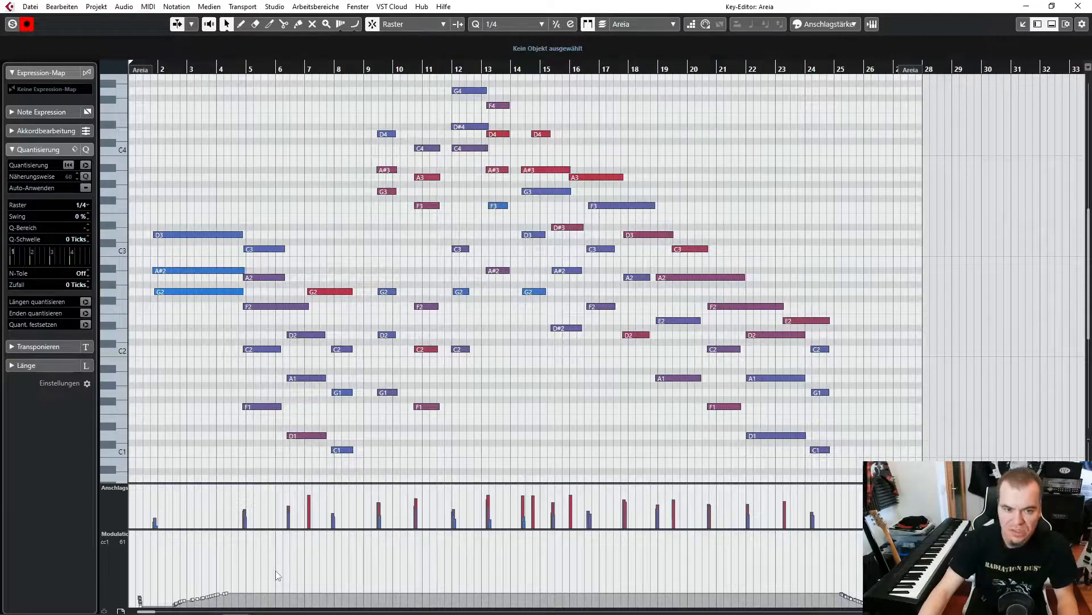
mouse_move(214, 367)
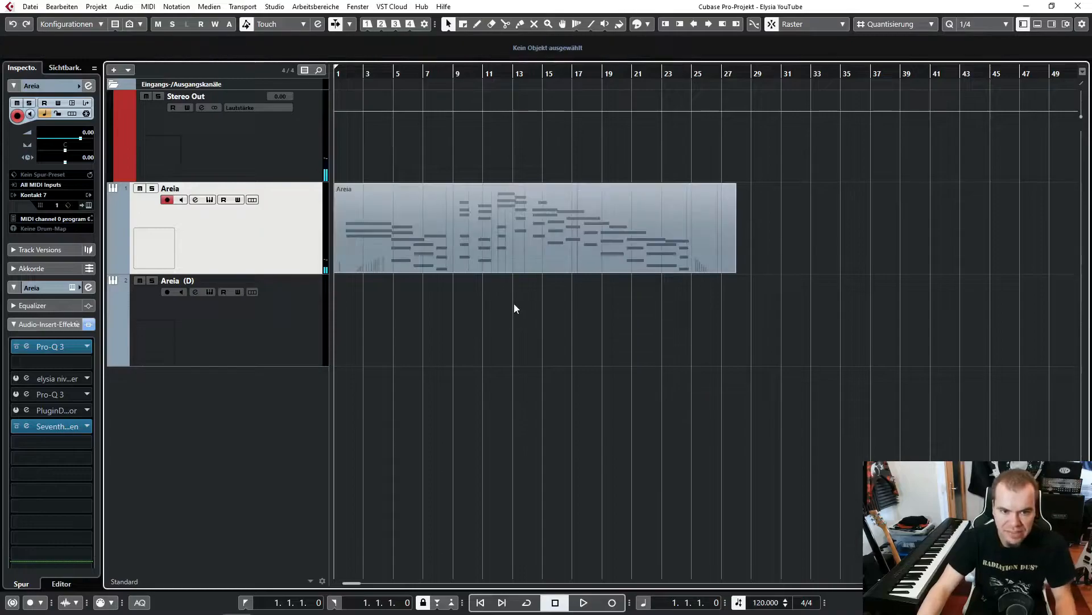
click(177, 280)
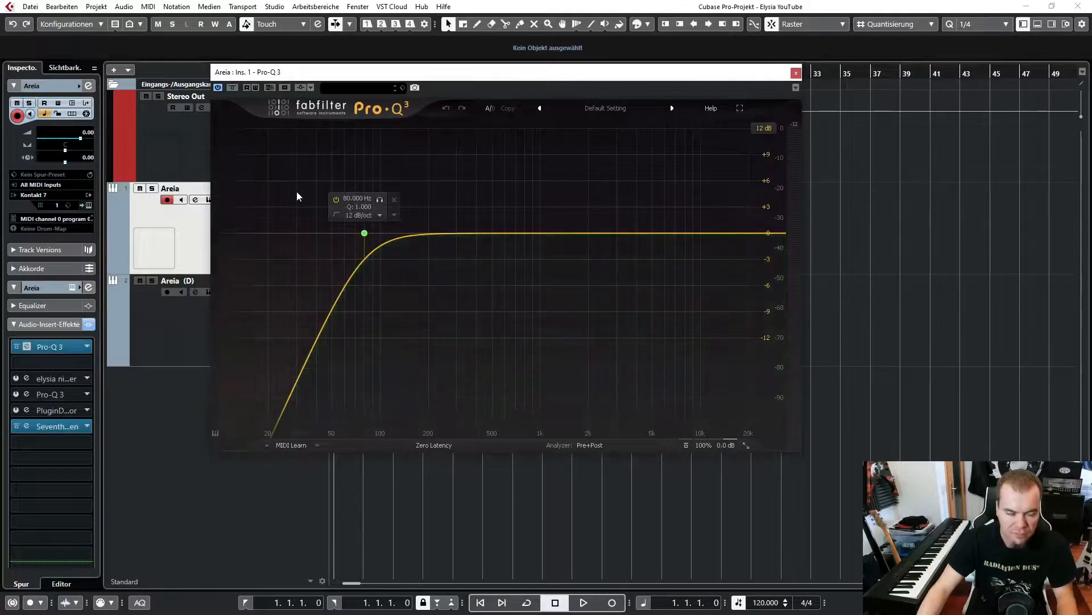
mouse_move(530, 173)
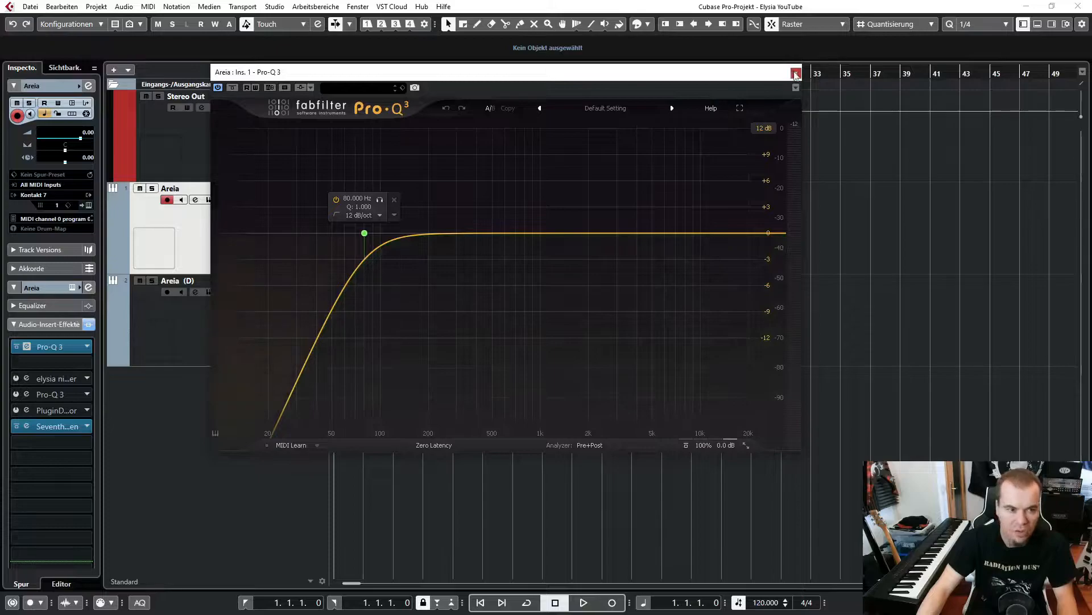
click(795, 73)
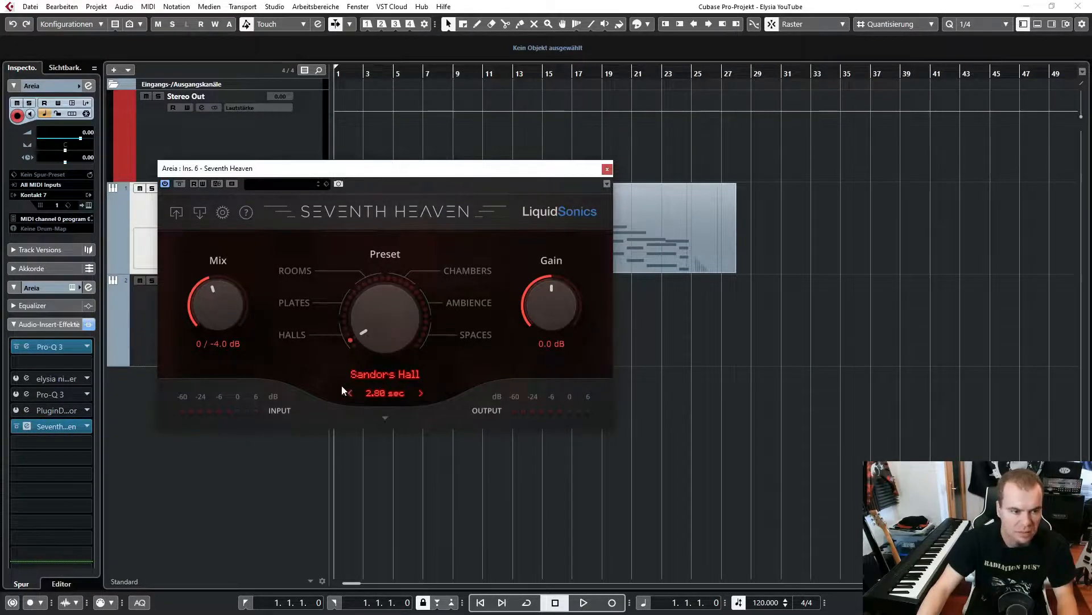
mouse_move(236, 279)
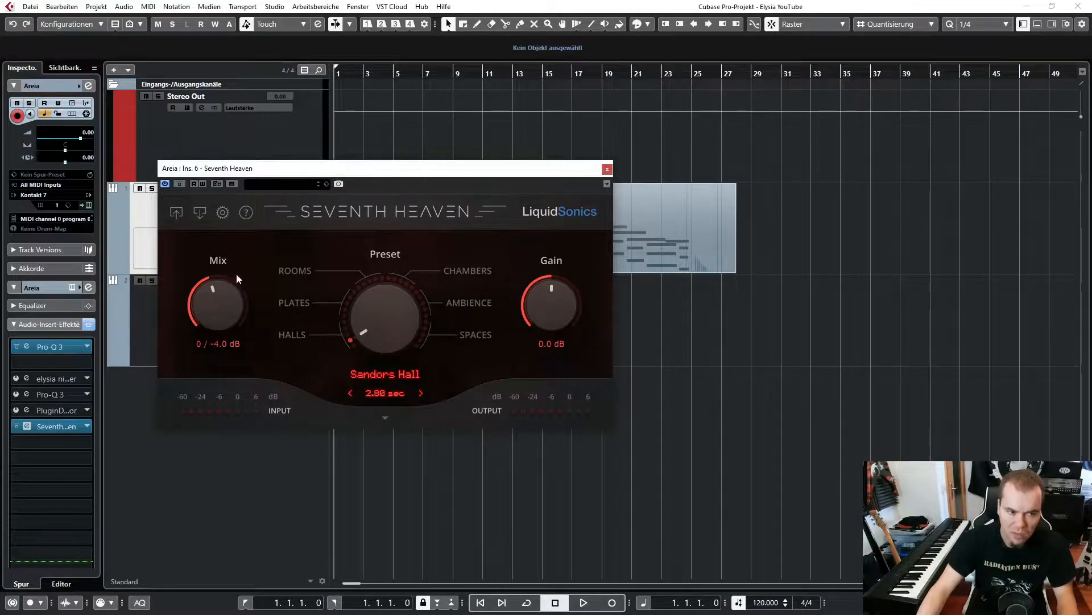
mouse_move(217, 267)
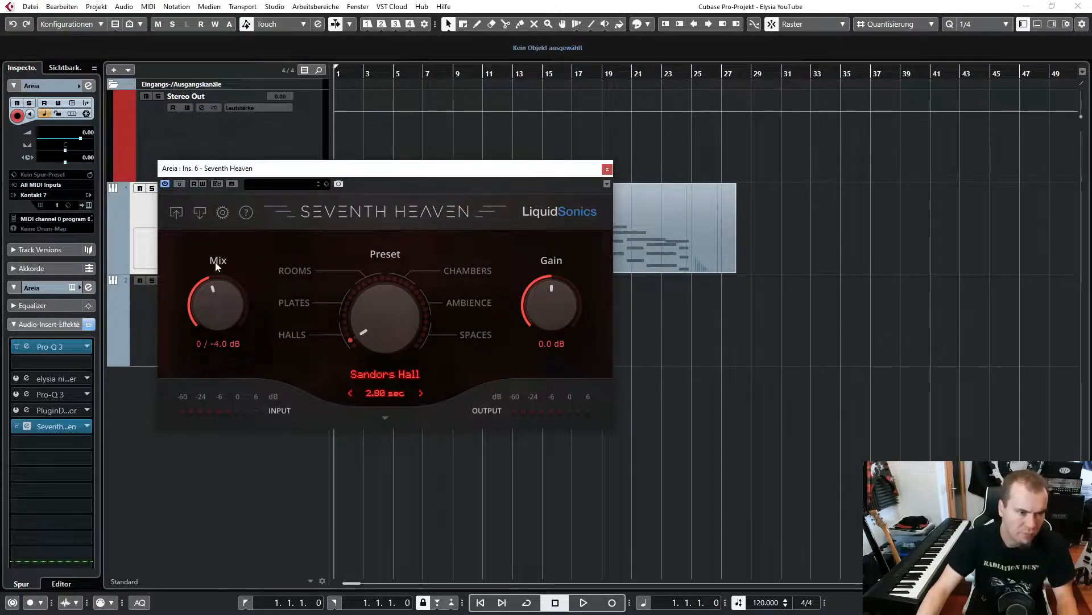
click(606, 168)
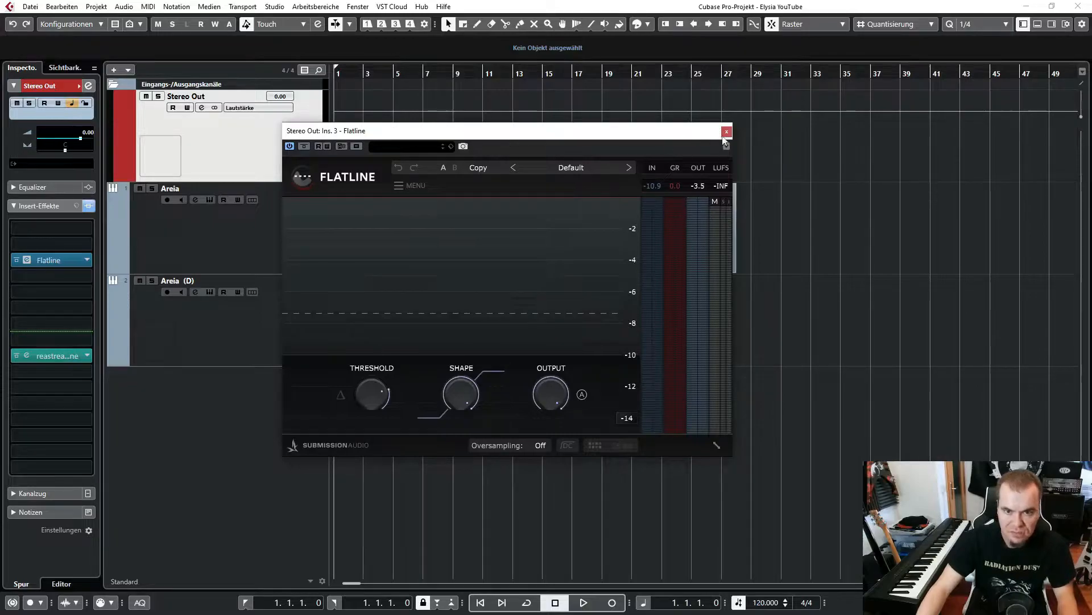
click(726, 131)
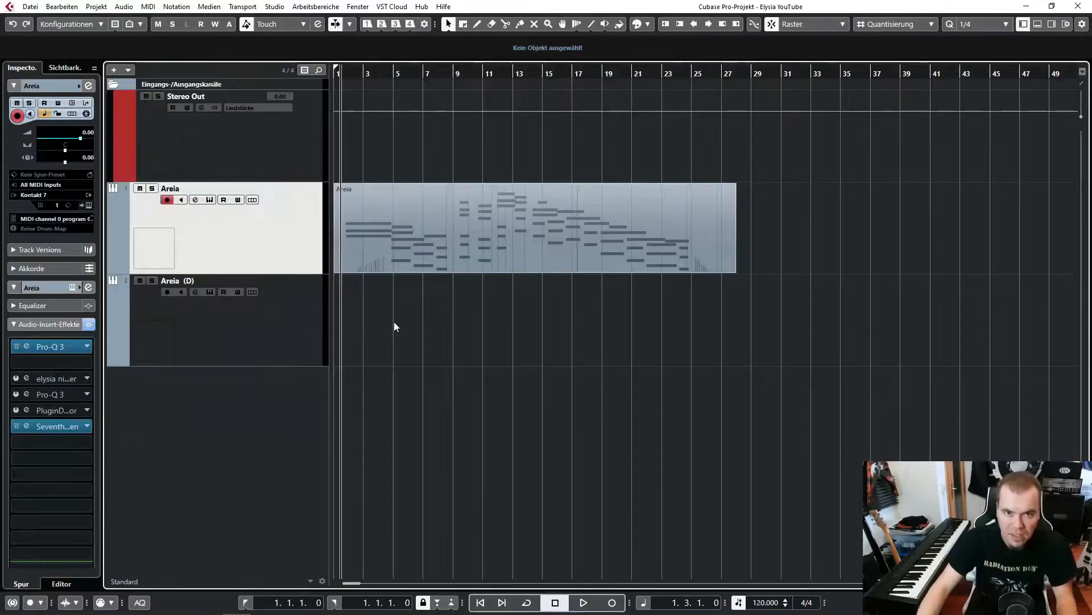
Open the Areia track's elysia niveau filter insert panel and toggle the filter to compare.
click(50, 379)
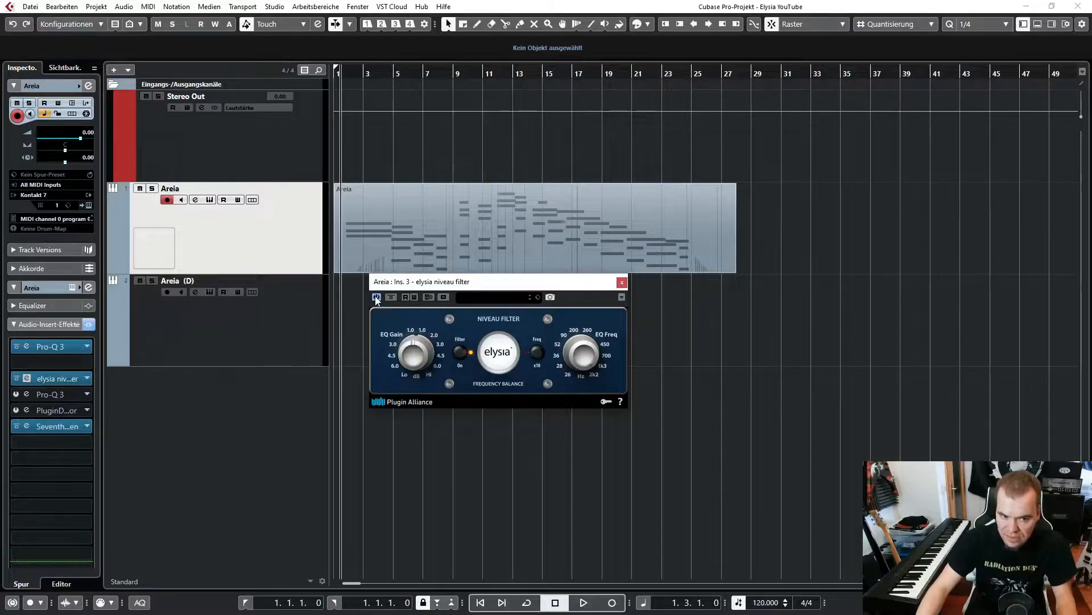
click(583, 602)
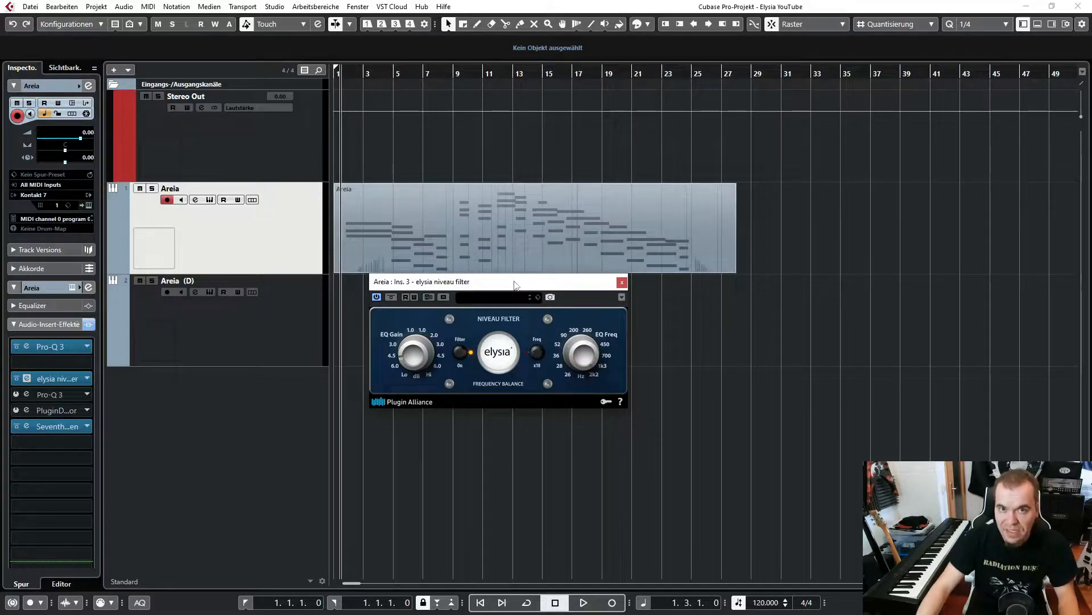
Close the niveau filter and check the fourth-insert Pro-Q 3 tilt shelf near 1 kHz.
click(621, 282)
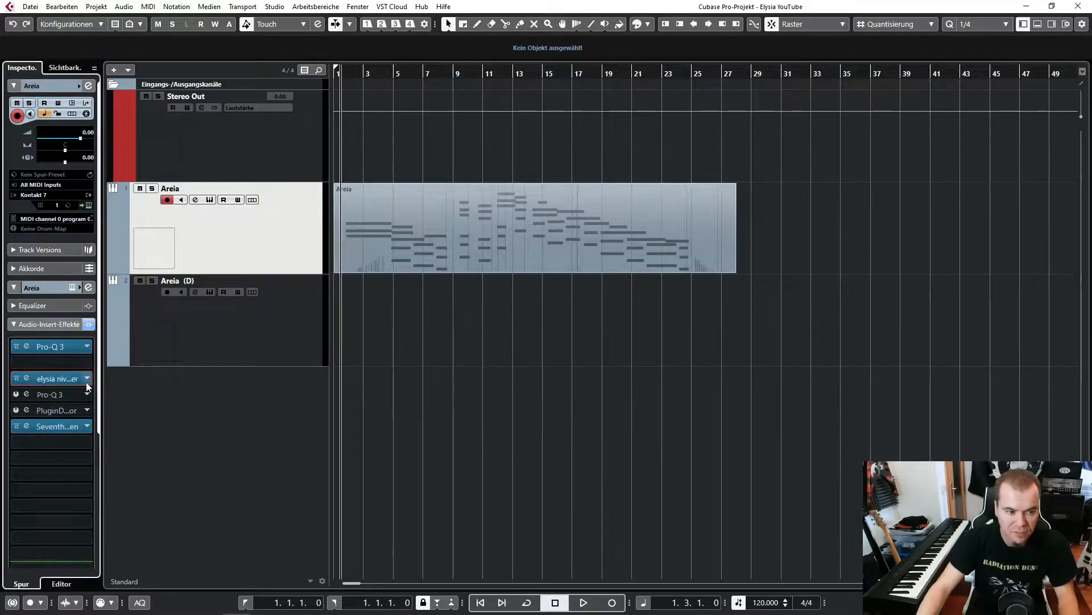
click(26, 347)
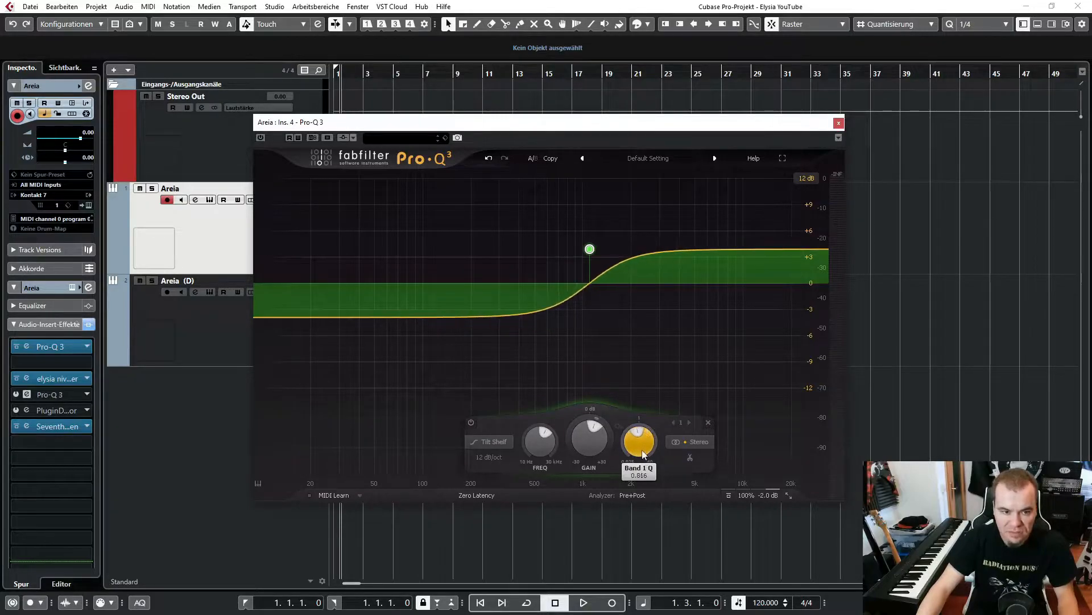
click(838, 123)
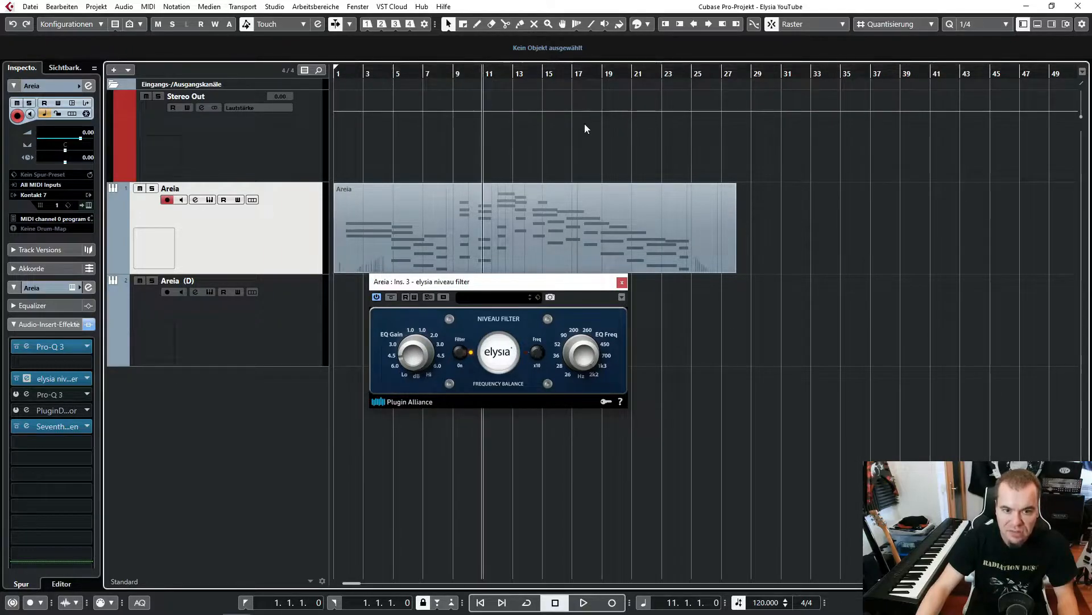
Play the Areia string part through the niveau filter, then stop playback.
click(582, 602)
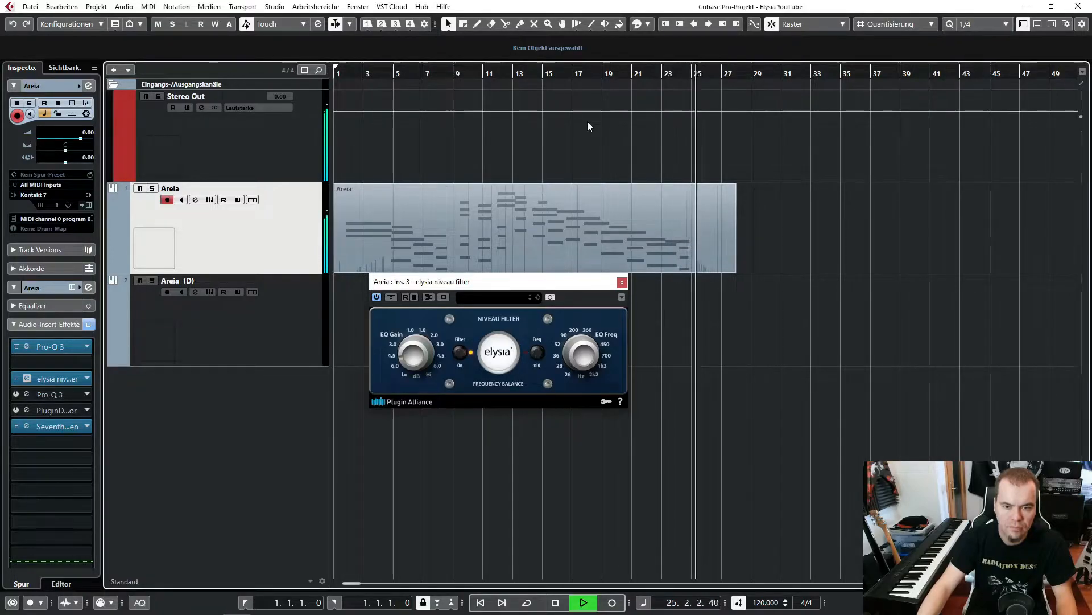
click(558, 602)
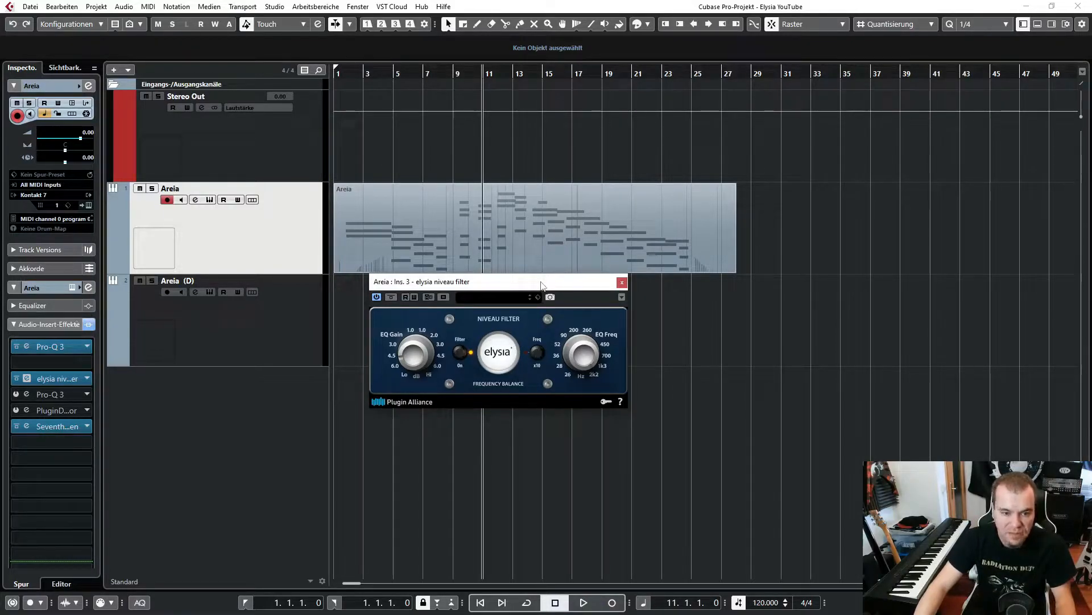
mouse_move(479, 311)
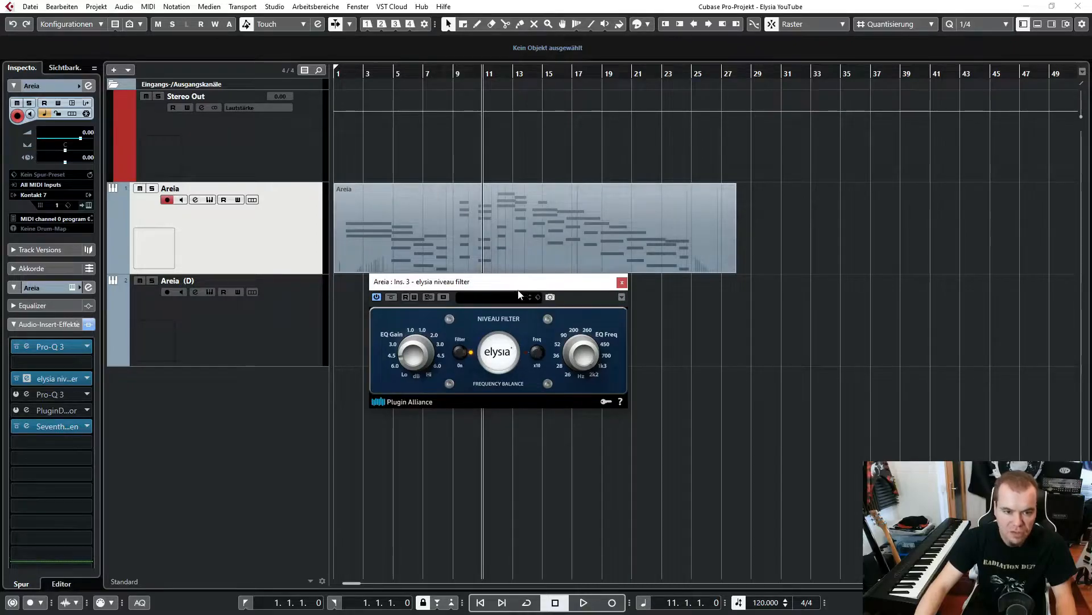
mouse_move(503, 326)
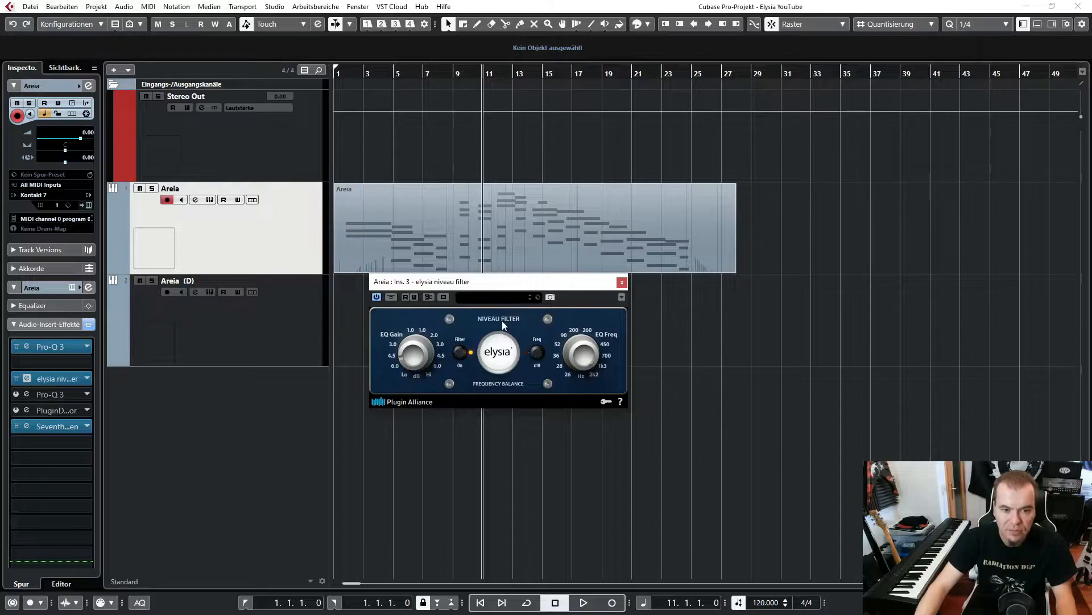
Inspect Areia (D)'s Pro-Q 3, niveau filter and Seventh Heaven reverb, closing each window.
click(620, 282)
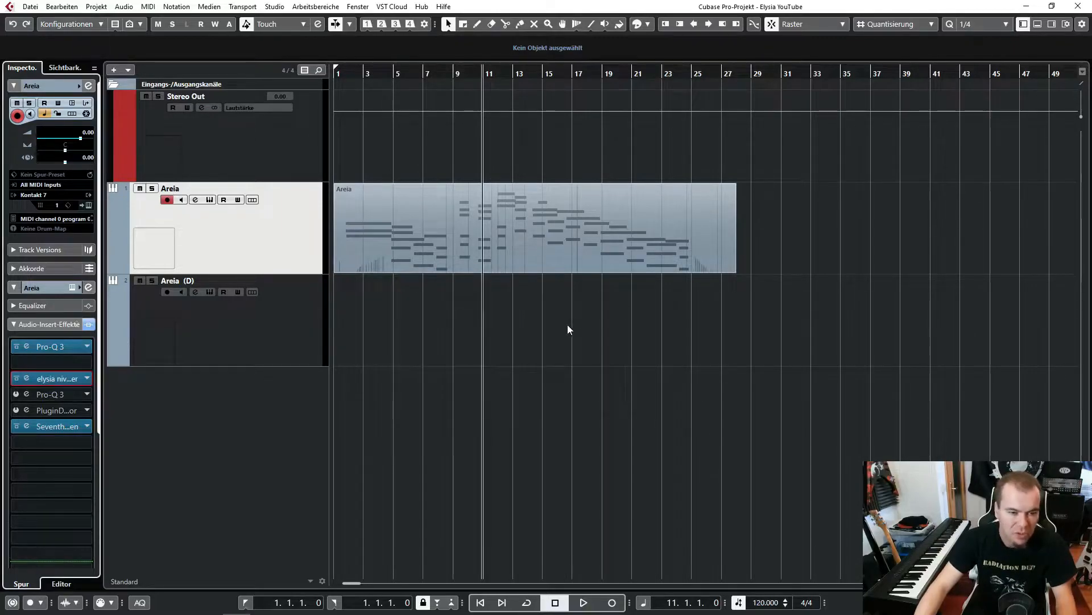
mouse_move(516, 328)
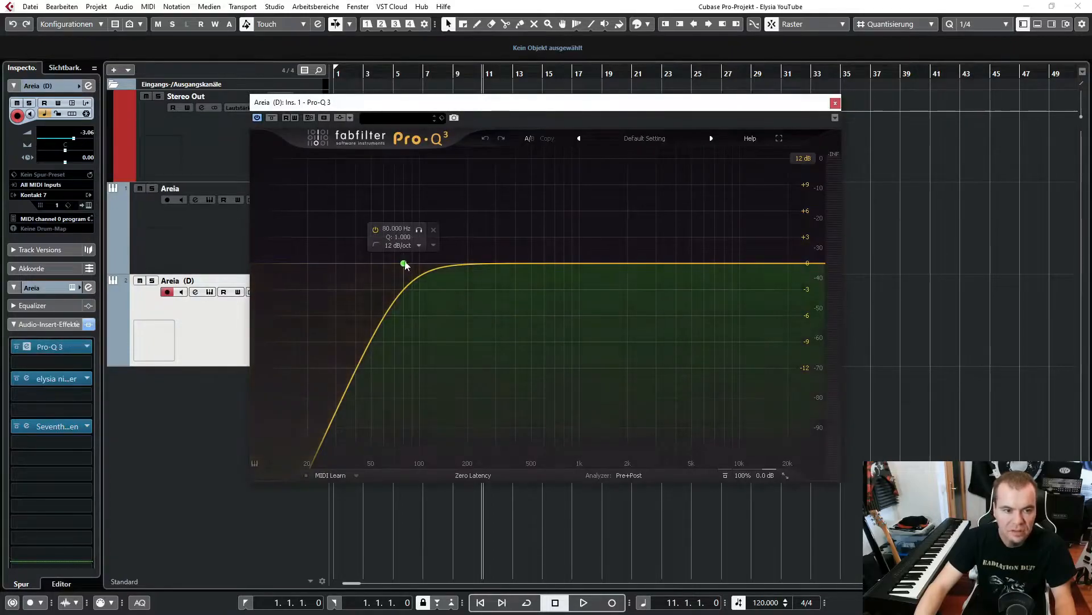
click(834, 102)
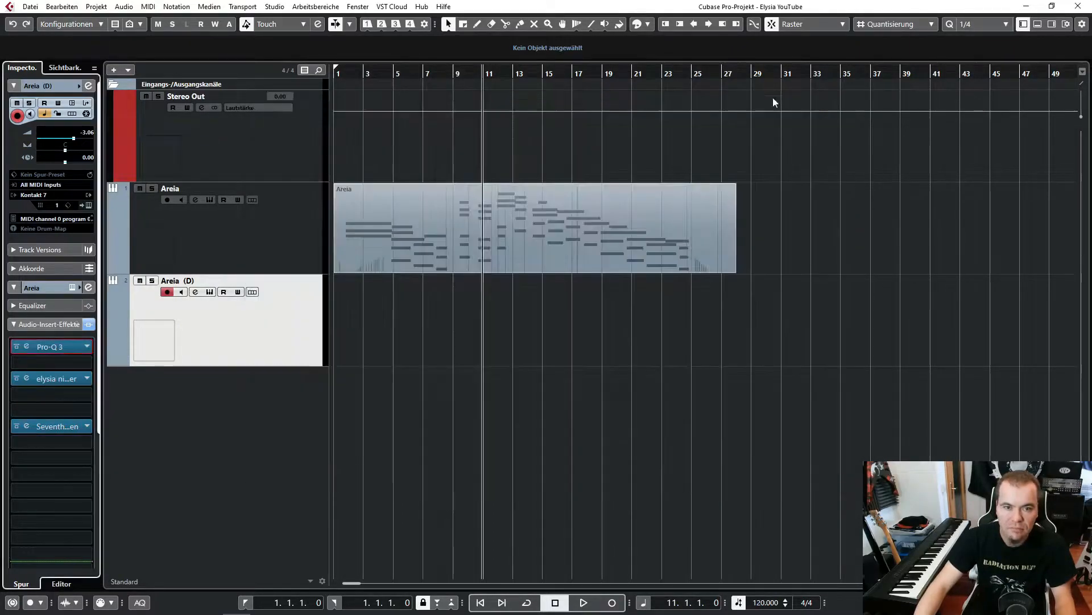
double_click(51, 378)
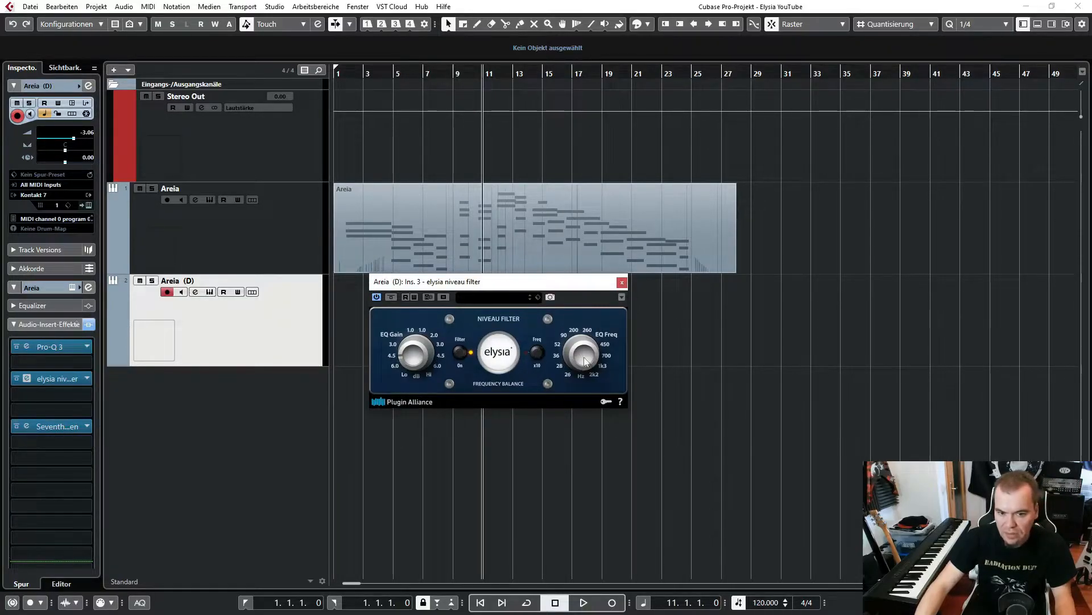
click(621, 282)
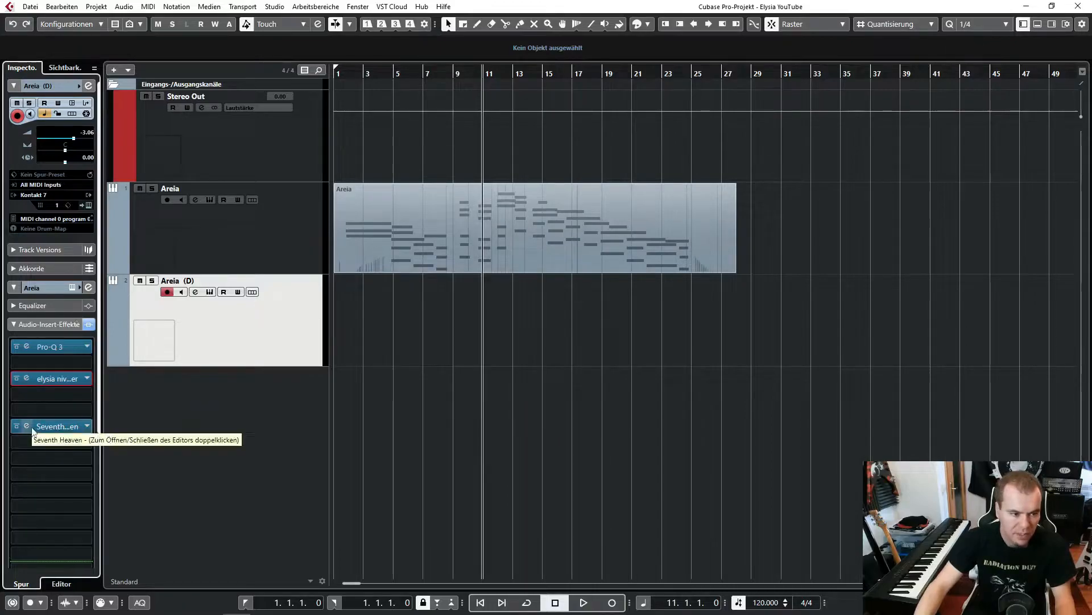
double_click(56, 426)
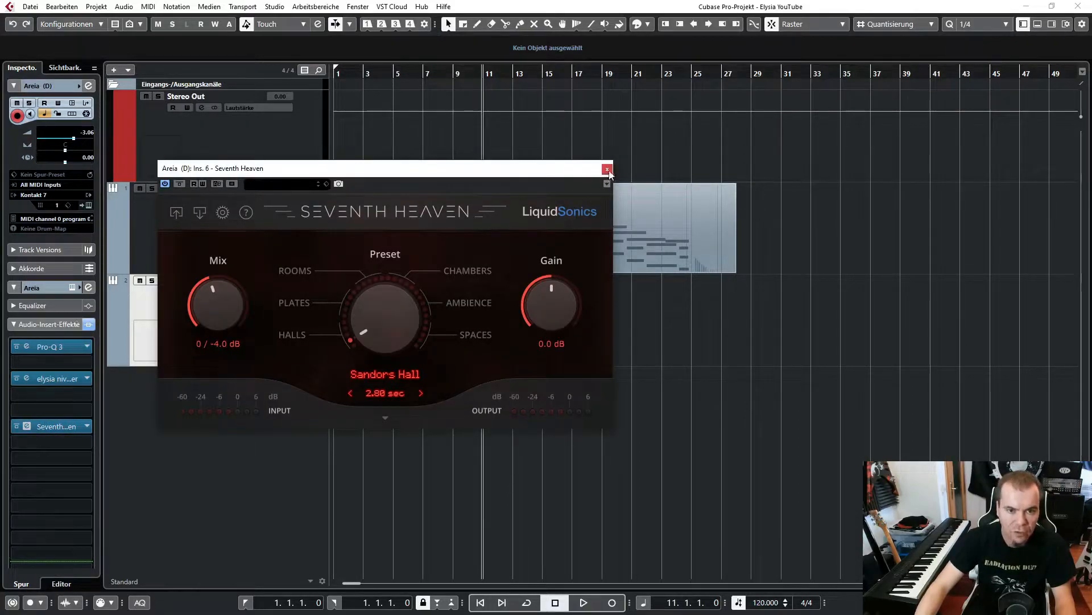
click(607, 170)
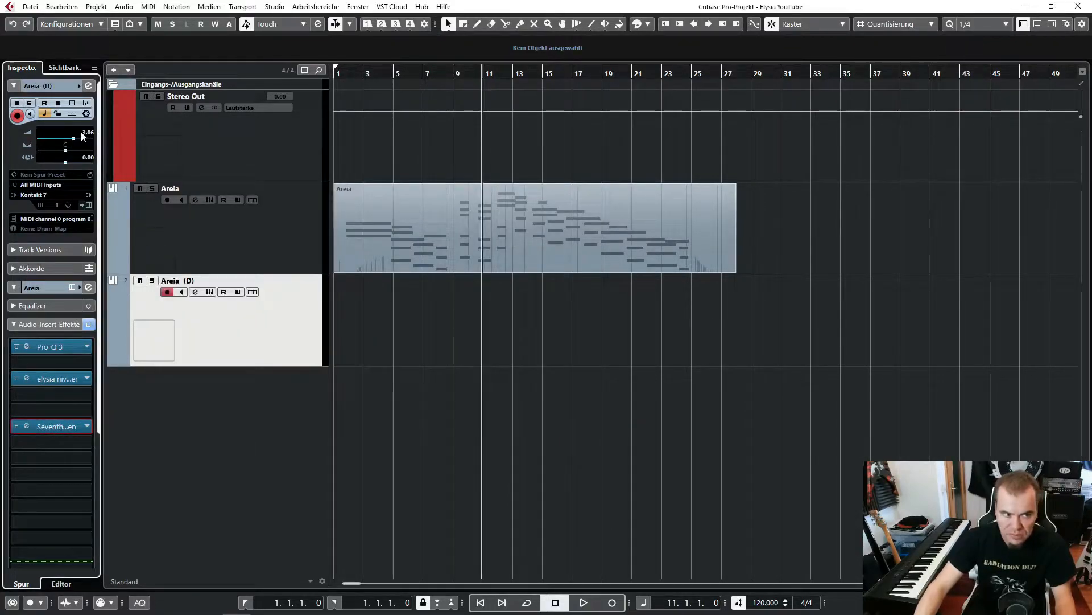
mouse_move(65, 137)
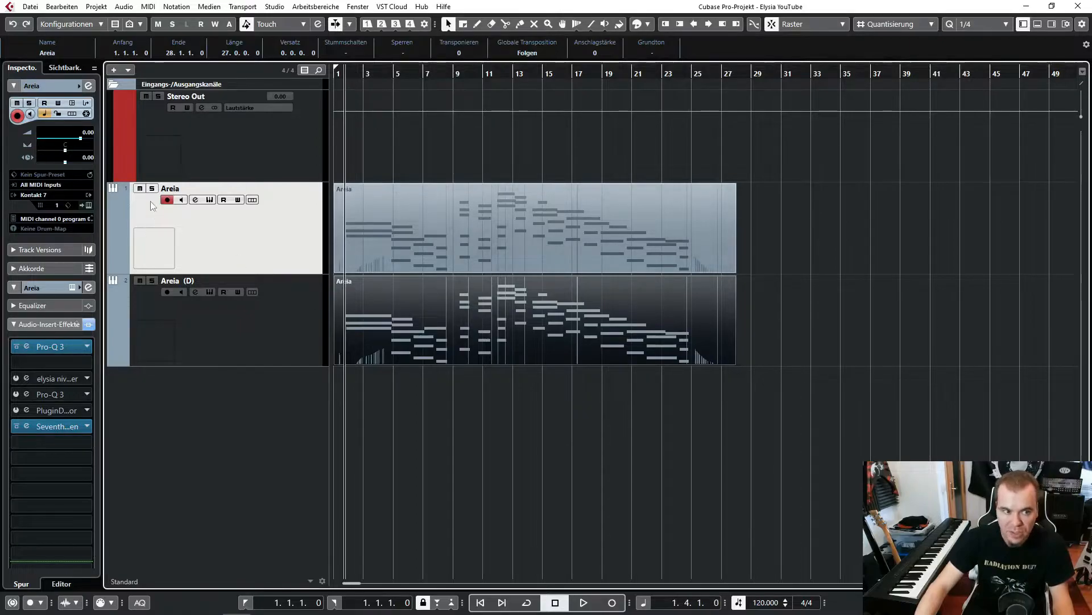
Play both Areia tracks, alternating solo between Areia and Areia (D), ending on Areia (D).
click(170, 24)
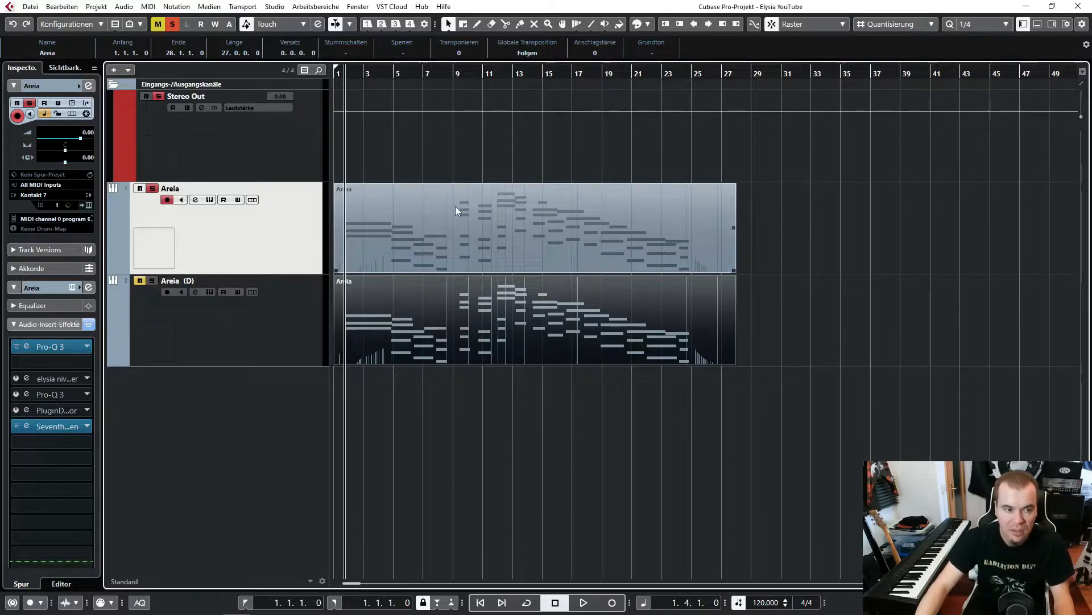
mouse_move(391, 249)
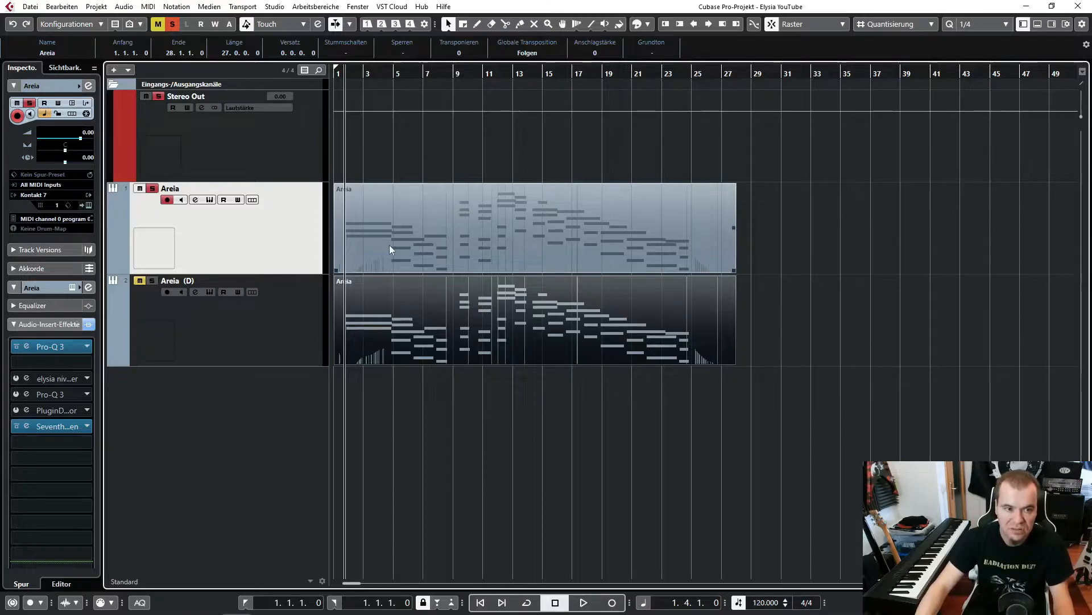
click(582, 602)
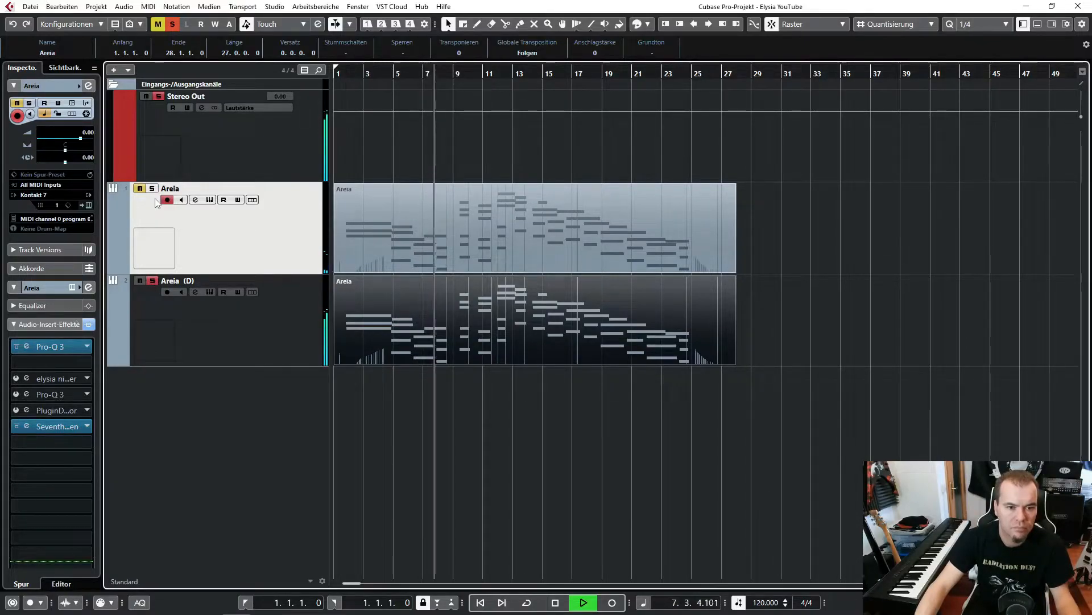
mouse_move(151, 188)
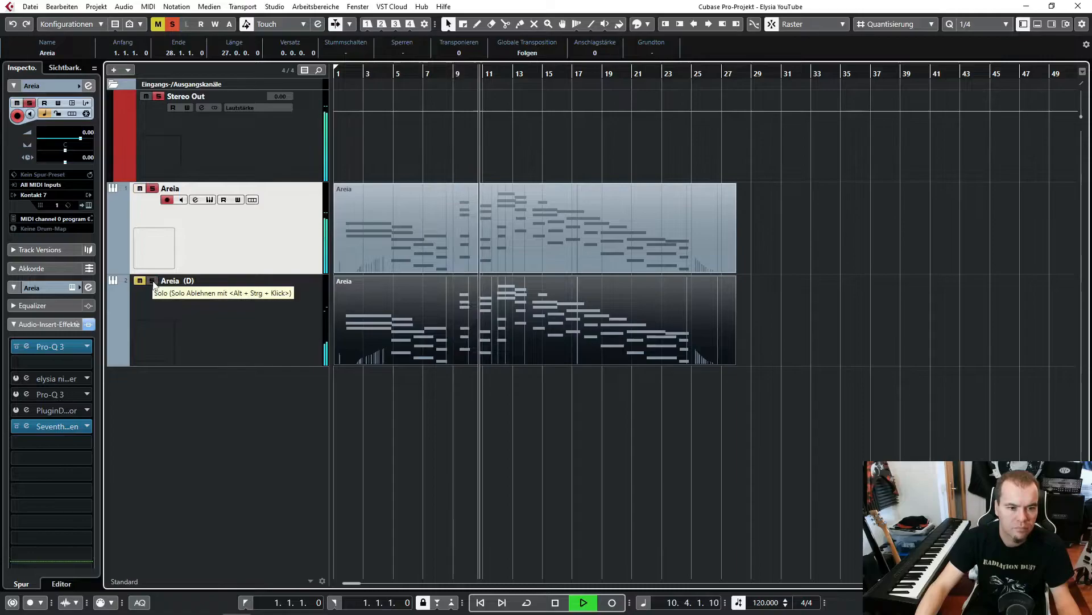
click(151, 280)
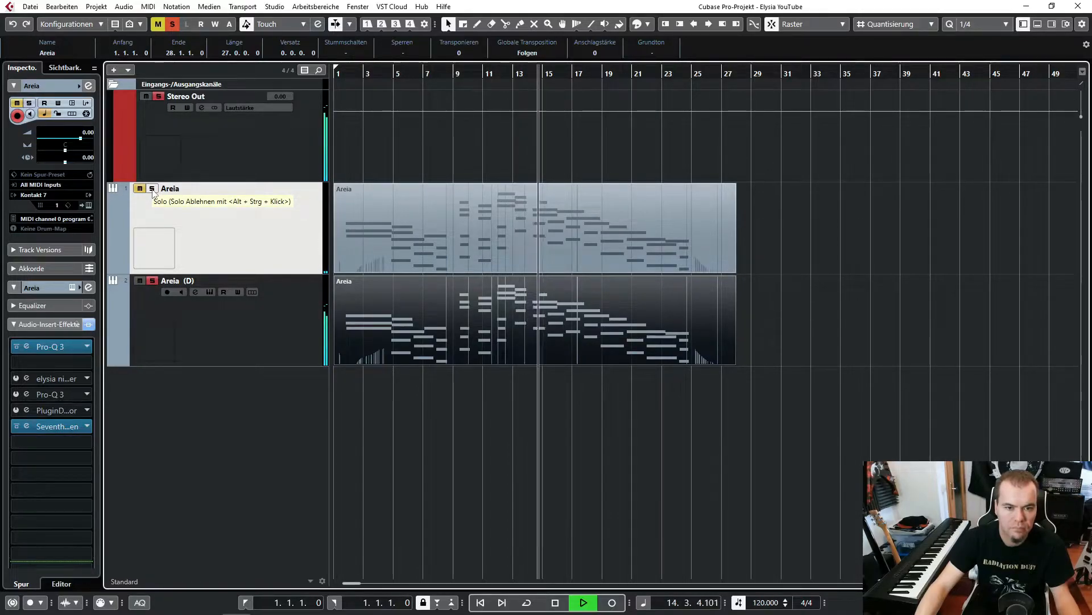
click(151, 189)
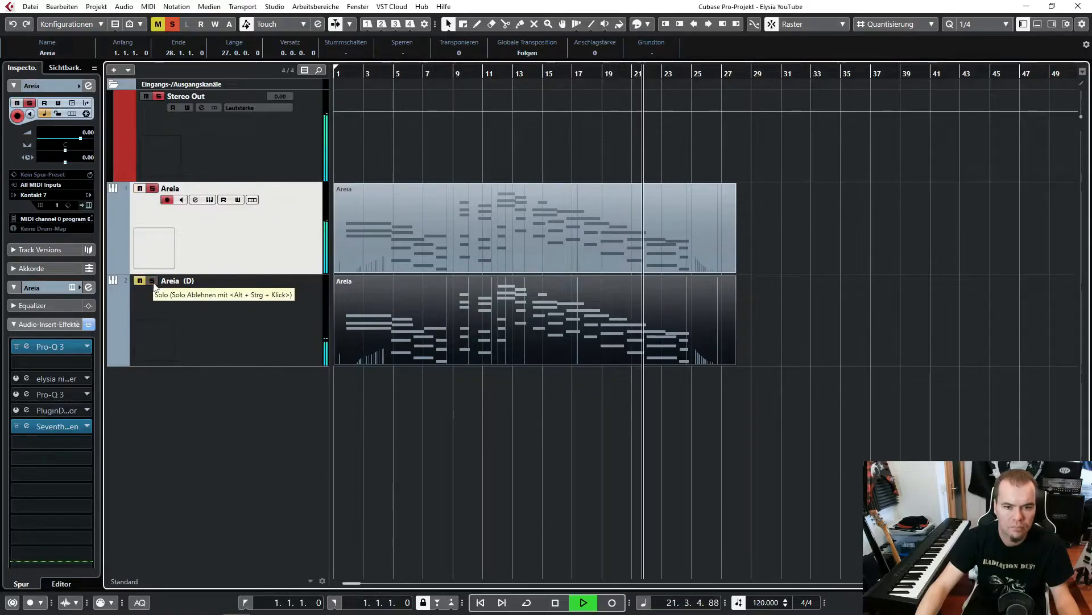
click(151, 280)
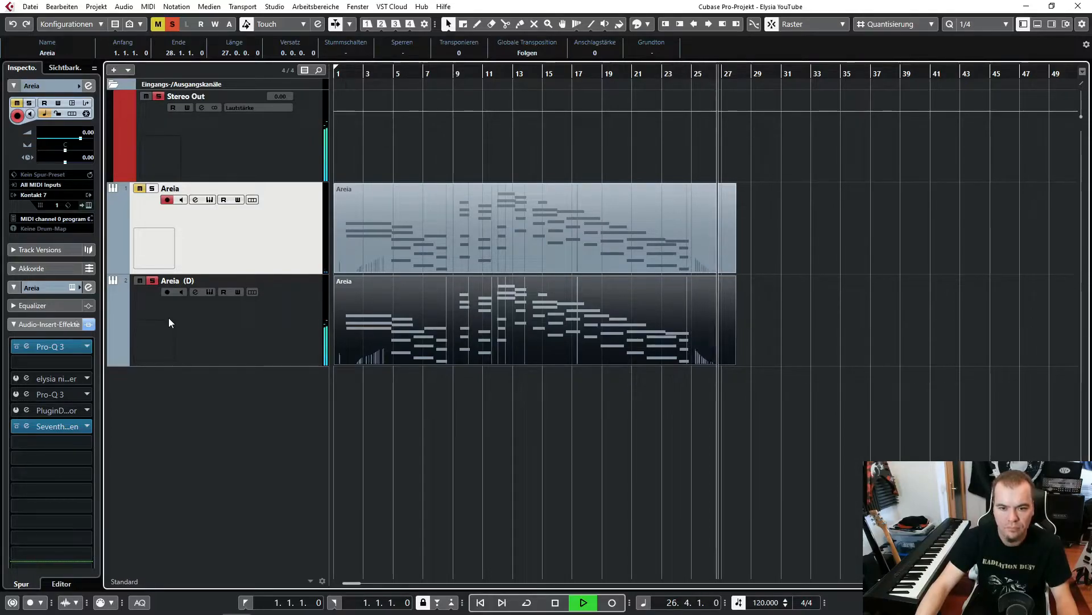
Select Areia (D), adjust its niveau filter, and set a gentle Pro-Q 3 tilt shelf near 2 kHz.
click(571, 414)
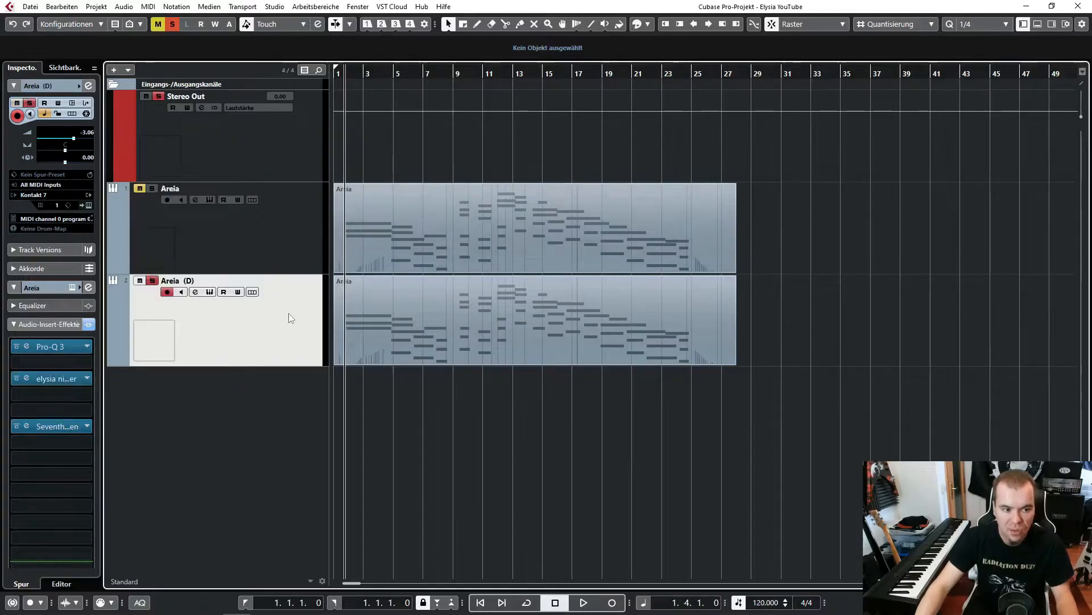
click(26, 378)
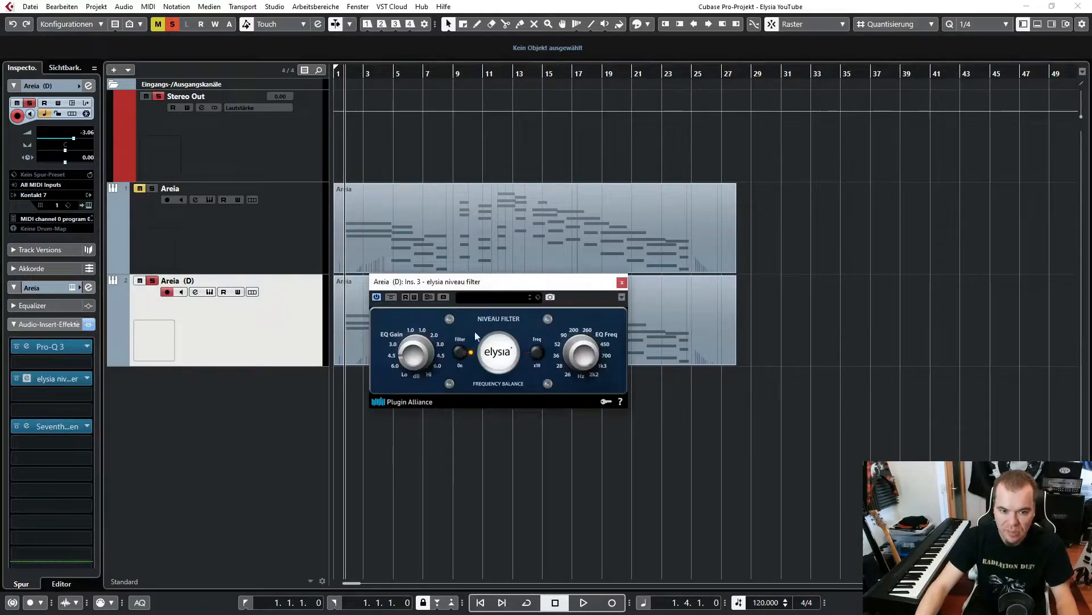
mouse_move(479, 328)
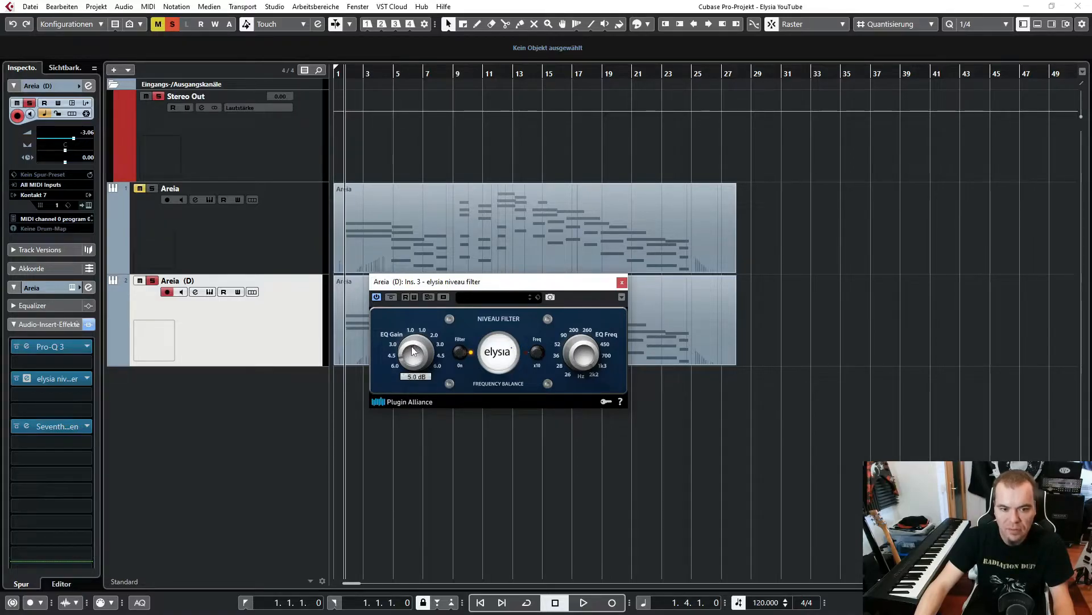
click(621, 282)
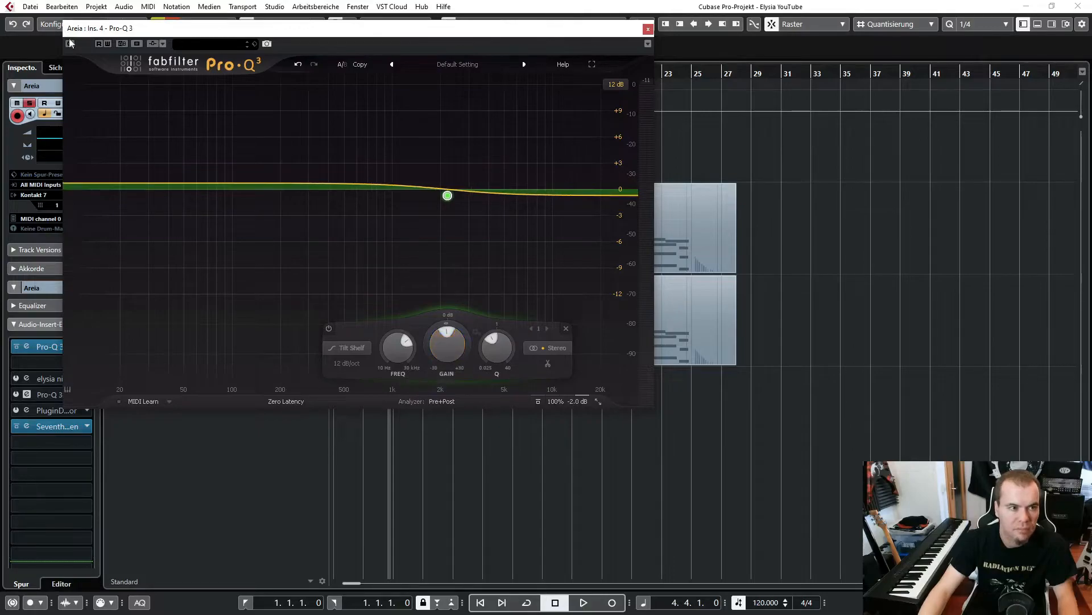
Compare with the EQ off, deepen the tilt shelf to about -4.45 dB, add a 32 Hz low cut.
click(583, 602)
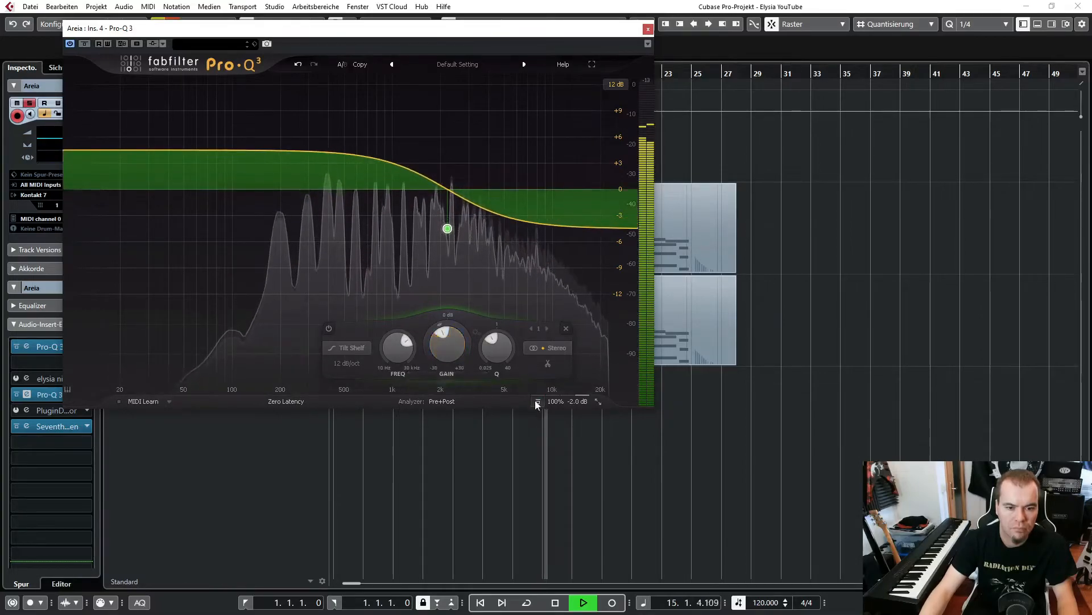
click(537, 401)
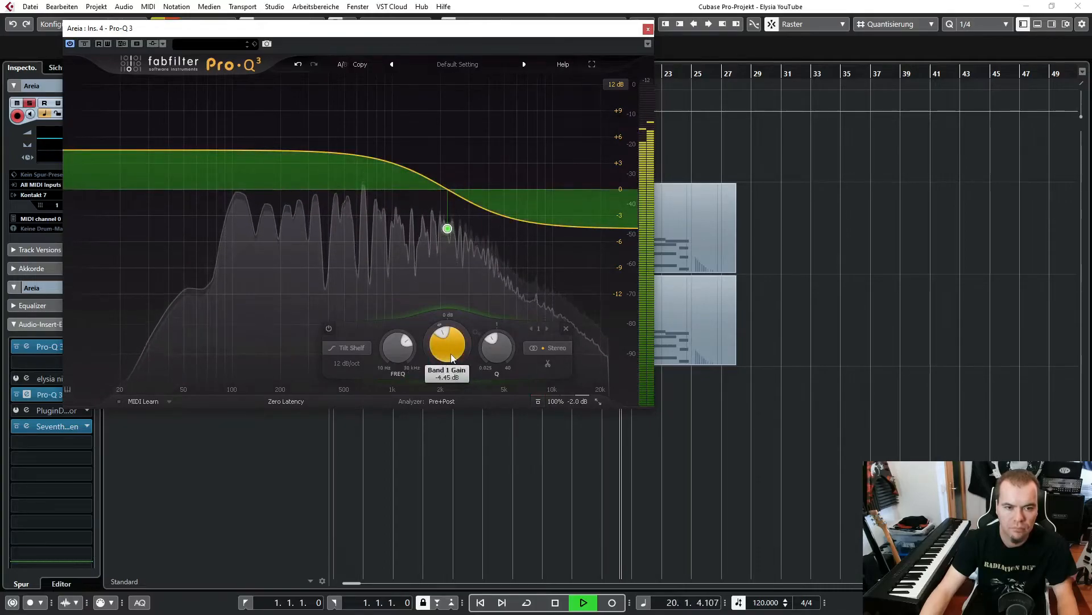
click(558, 602)
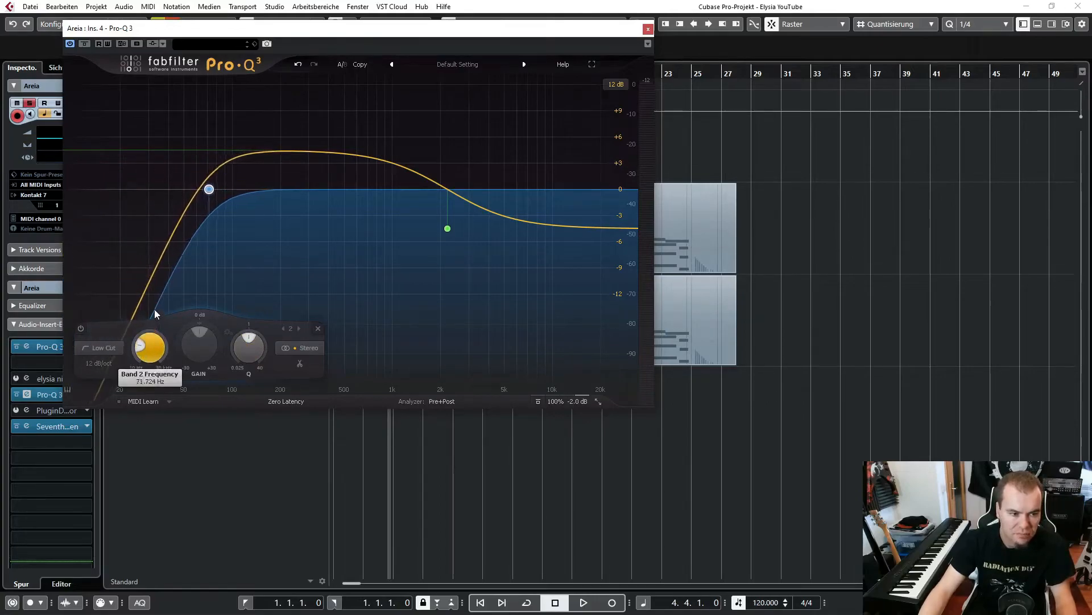
Add Pro-Q 3 bell cuts near 150 Hz and 11 kHz (-3.5 dB), then bypass the EQ.
drag(208, 189, 216, 189)
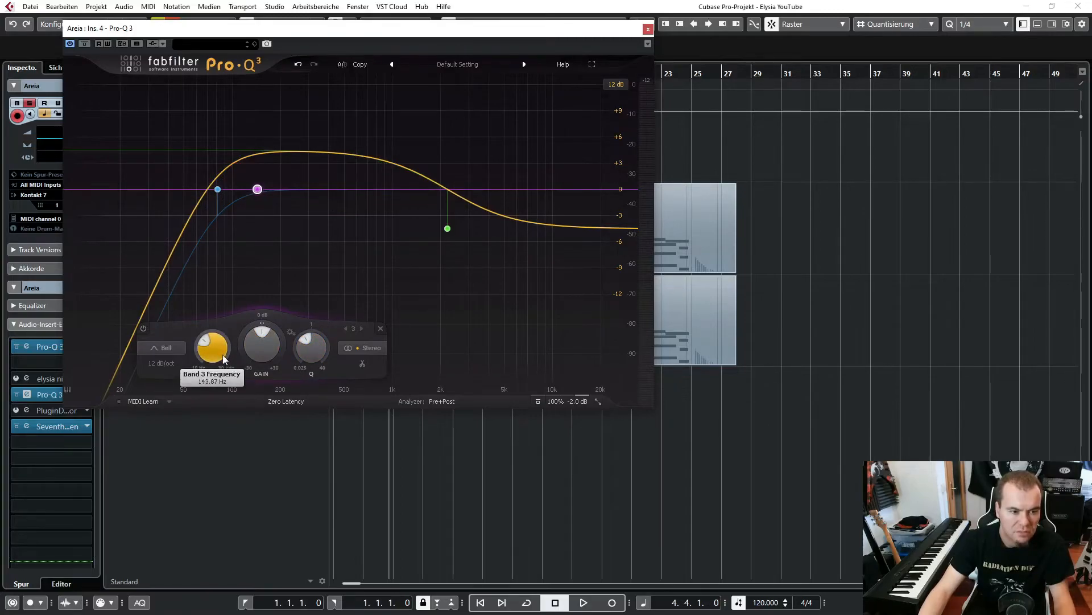
mouse_move(311, 347)
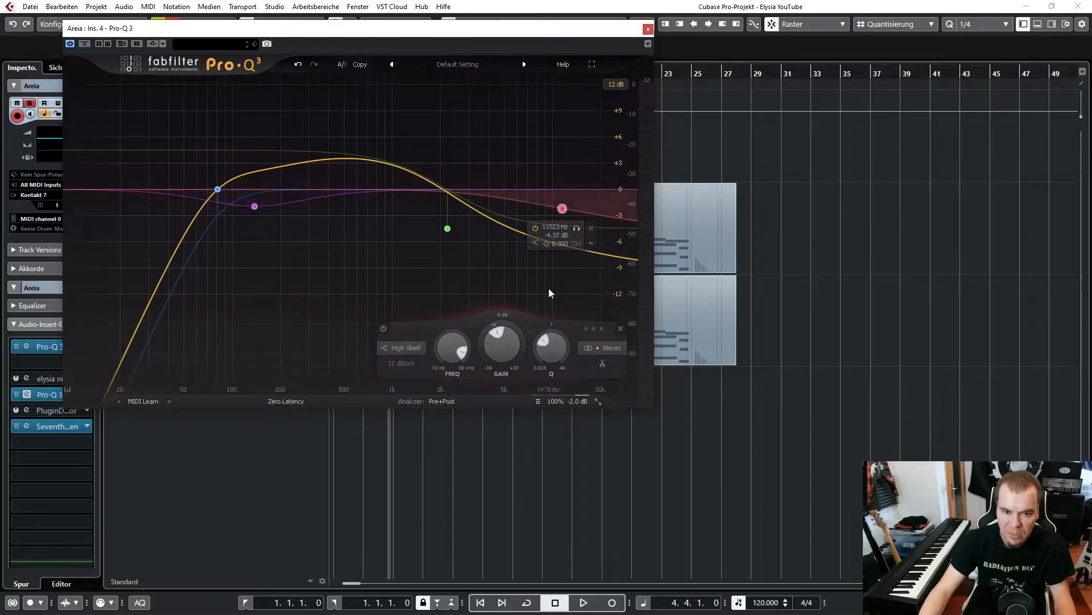
click(403, 347)
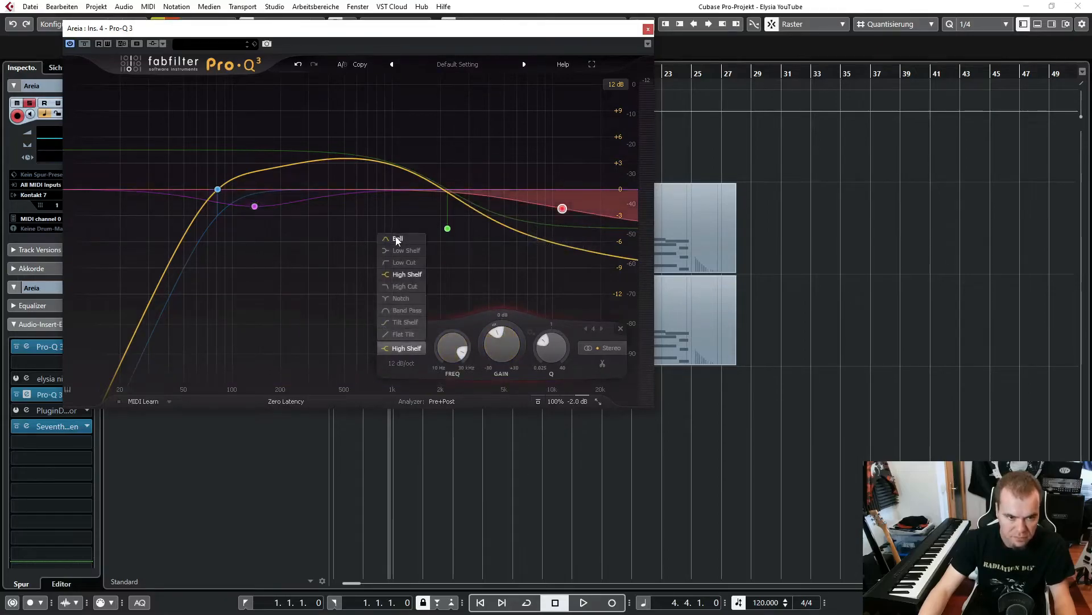
click(397, 239)
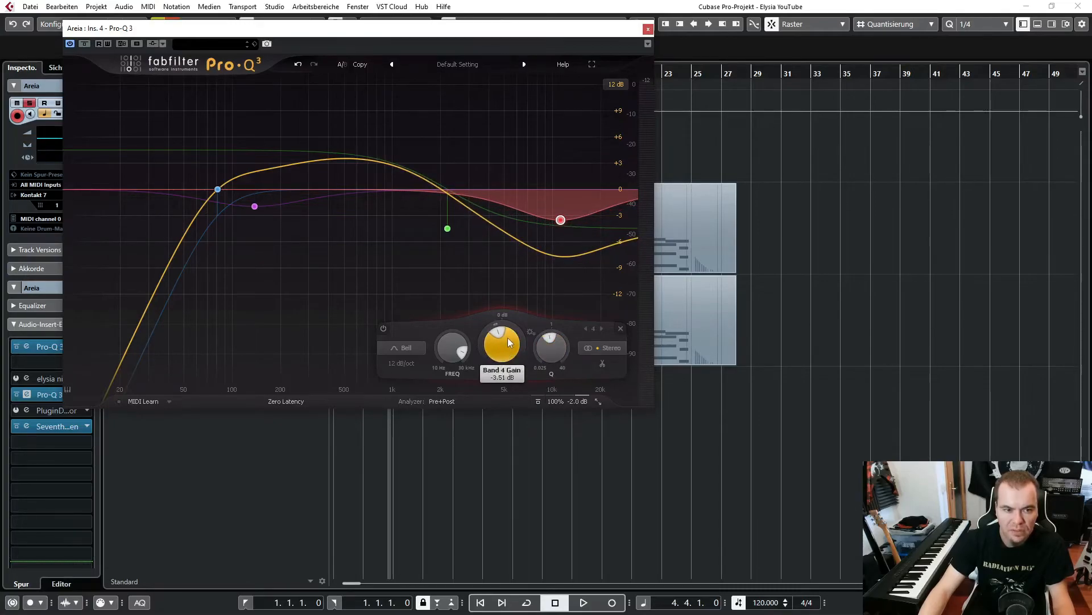
click(582, 602)
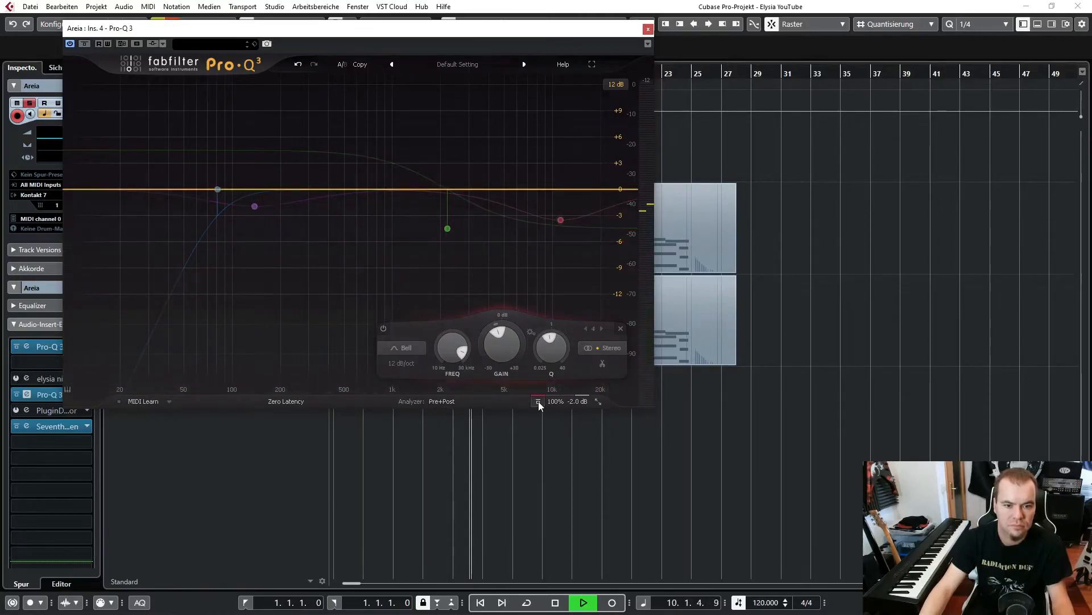
Re-enable Pro-Q 3, ease the 11 kHz bell cut below 2 dB, stop playback and close the window.
click(581, 602)
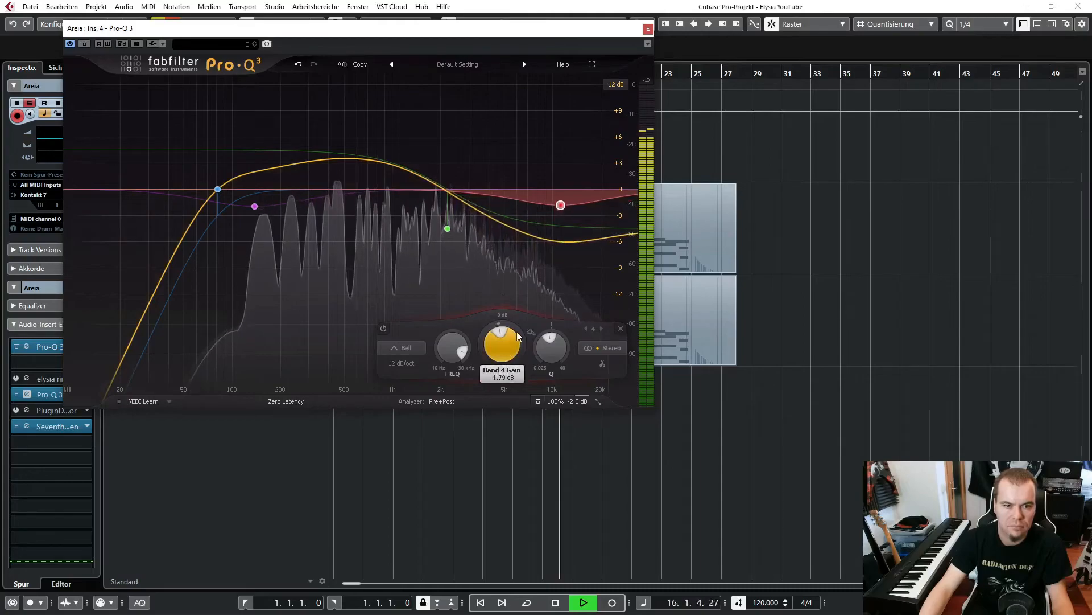
click(447, 228)
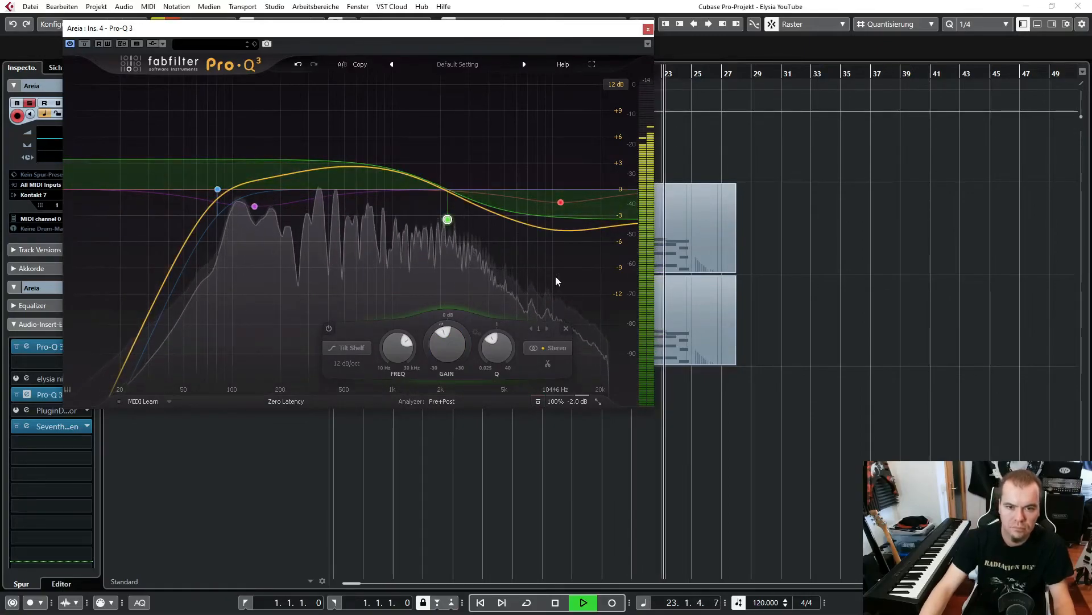
click(558, 602)
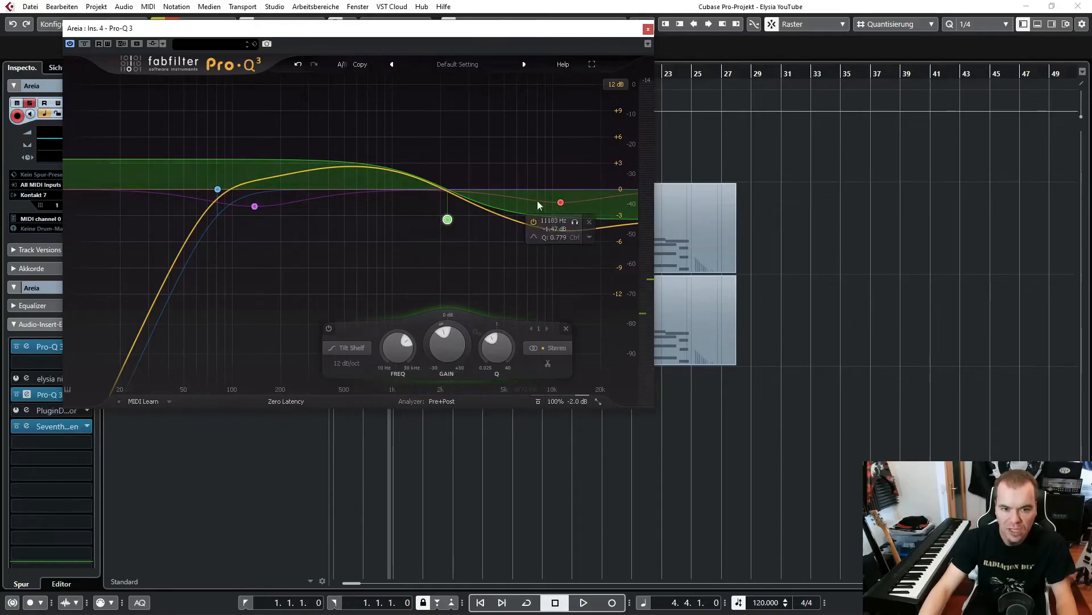
click(648, 29)
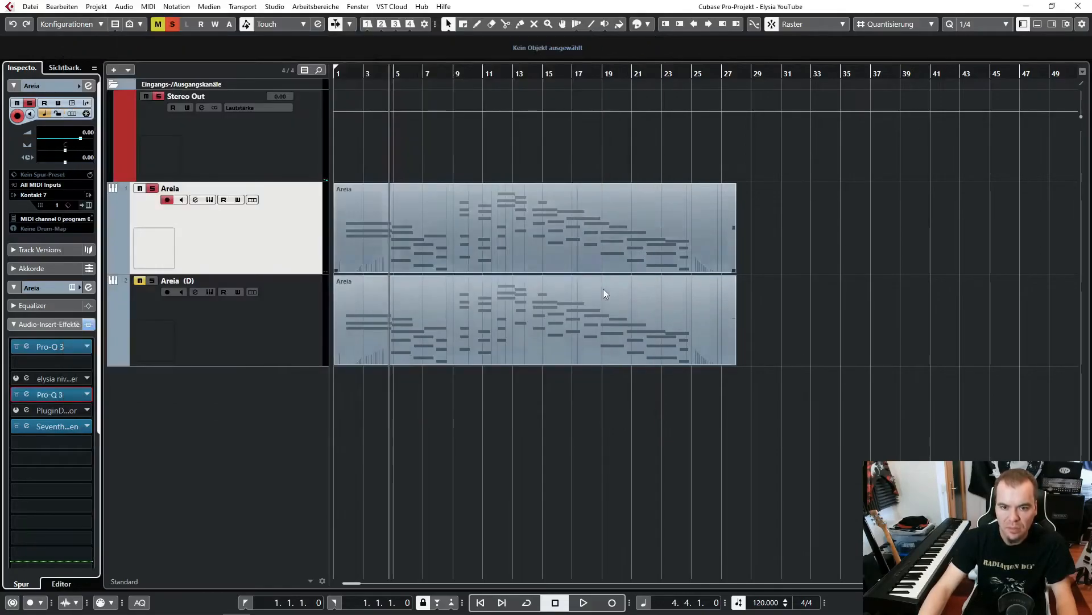
Reopen the elysia niveau filter plugin window from the Areia track's insert slot.
click(46, 376)
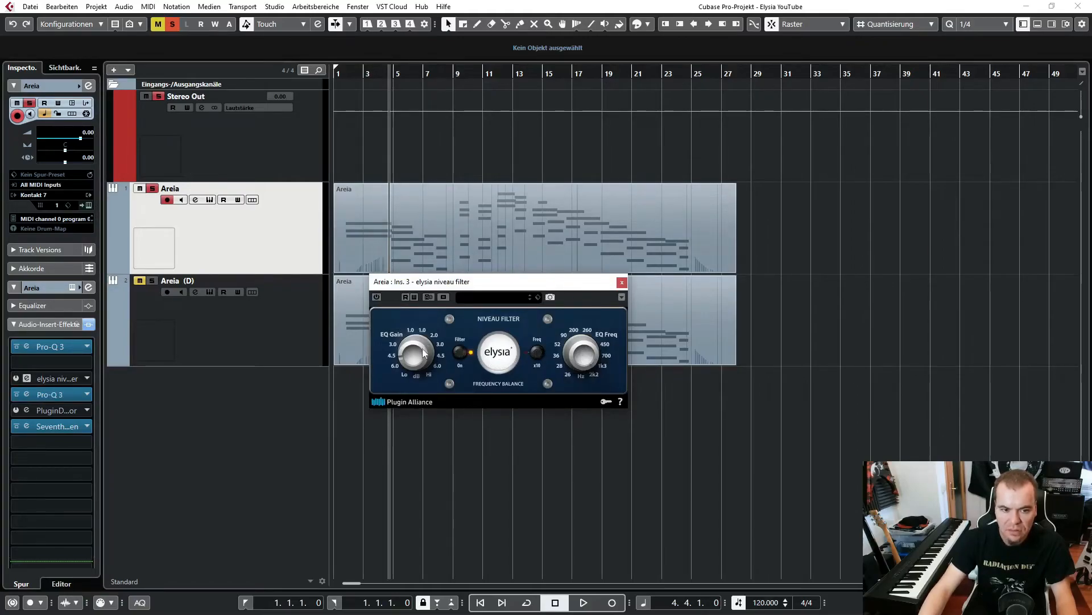
mouse_move(413, 361)
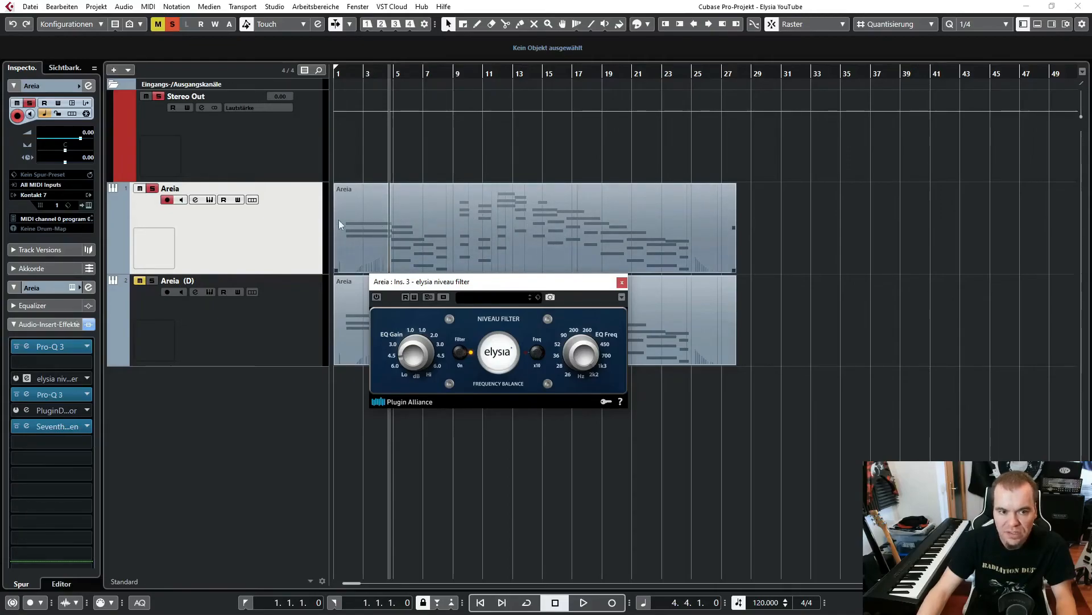
mouse_move(508, 209)
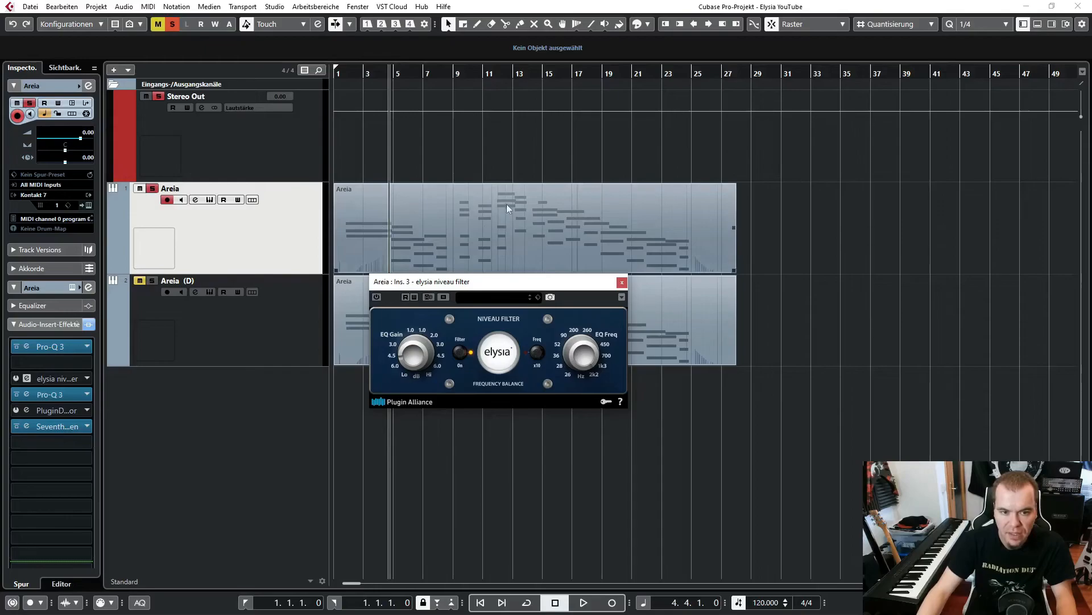
mouse_move(516, 235)
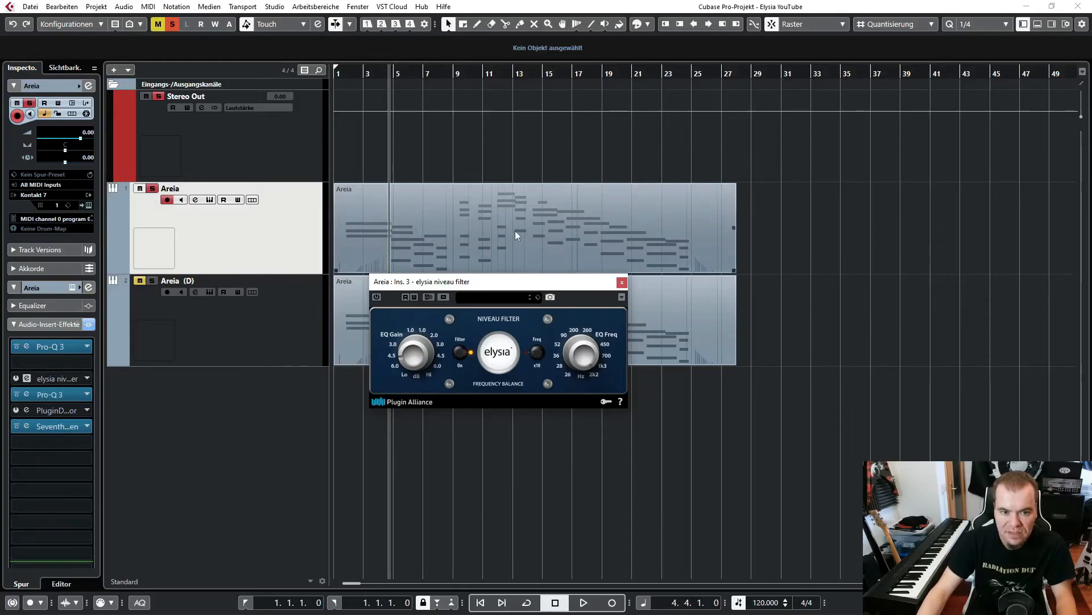
mouse_move(530, 242)
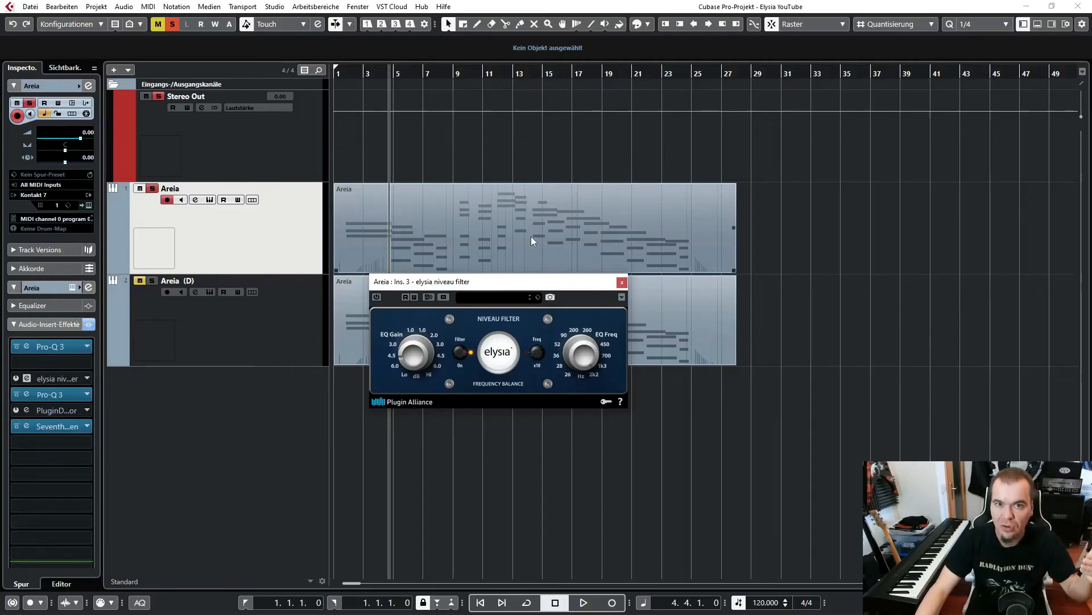
mouse_move(537, 240)
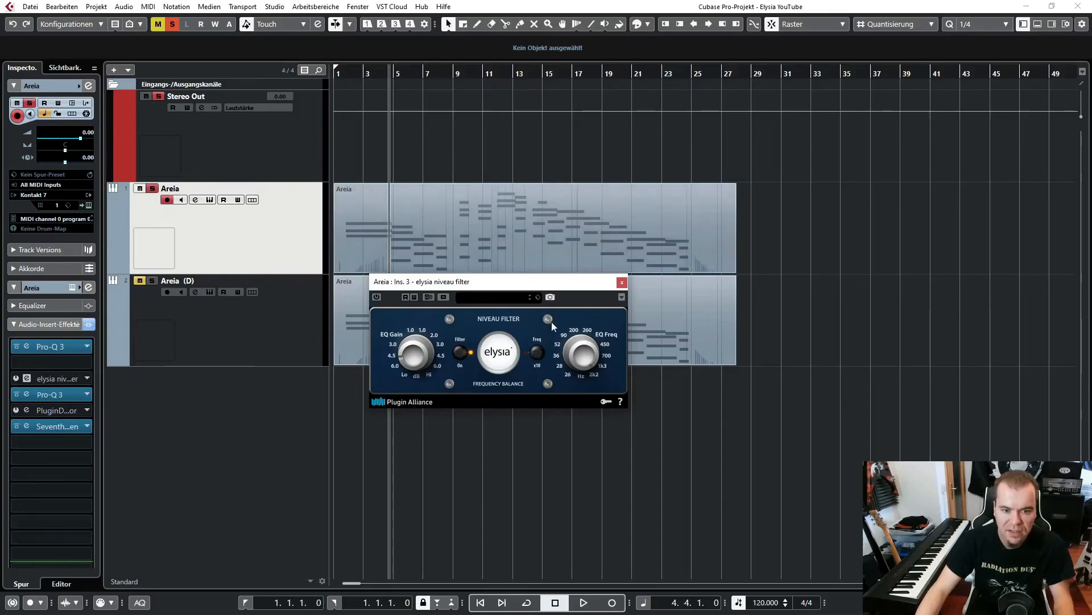
mouse_move(524, 327)
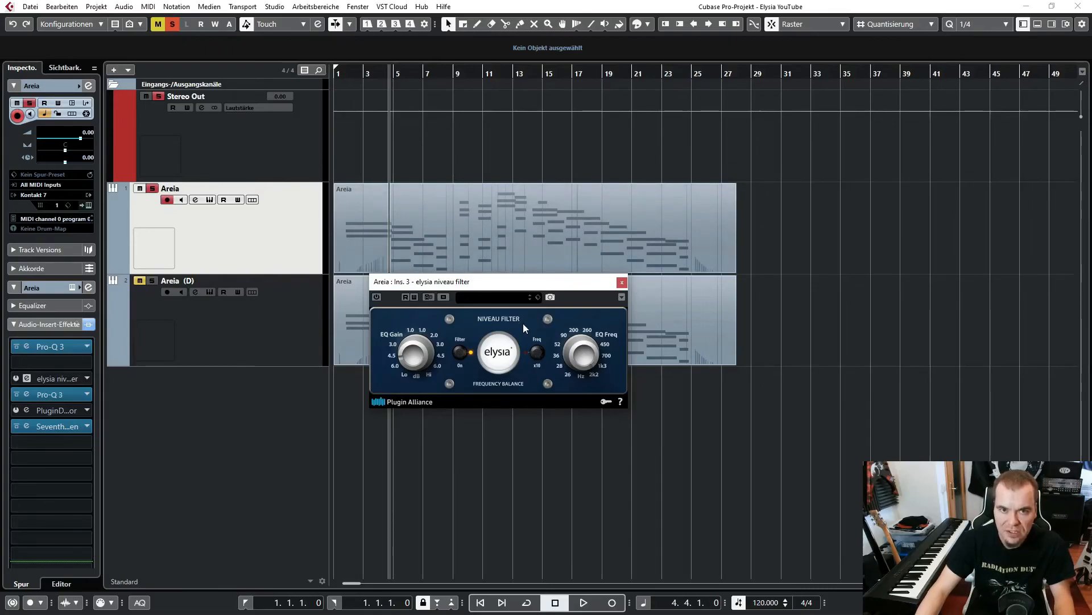